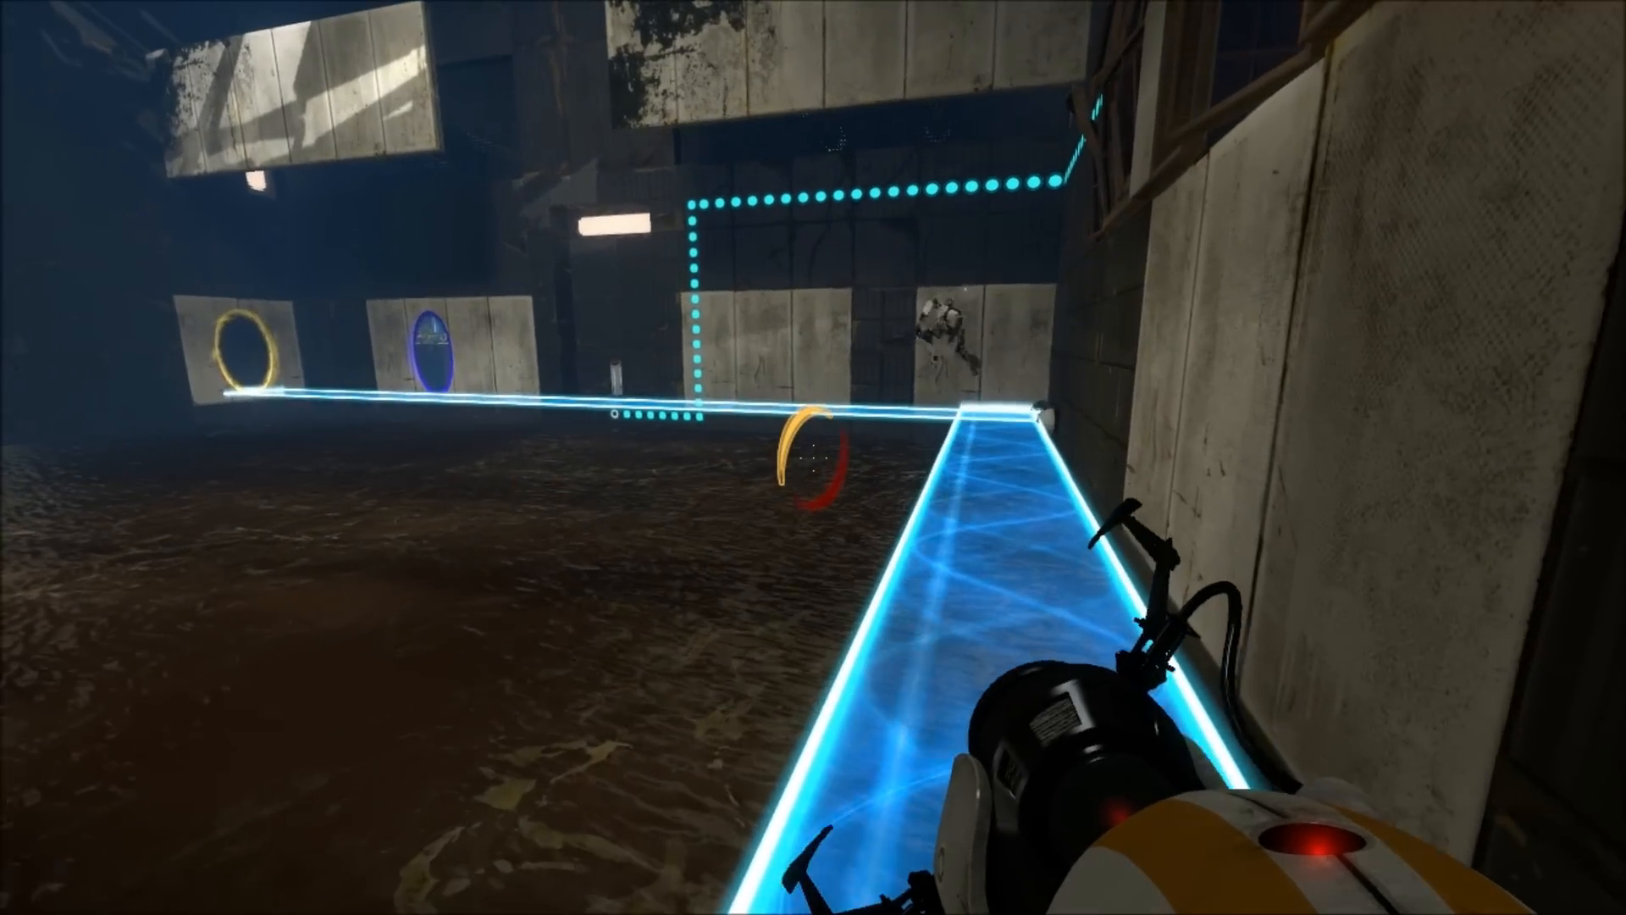
{"action": "mouse_move", "coordinate": [813, 457]}
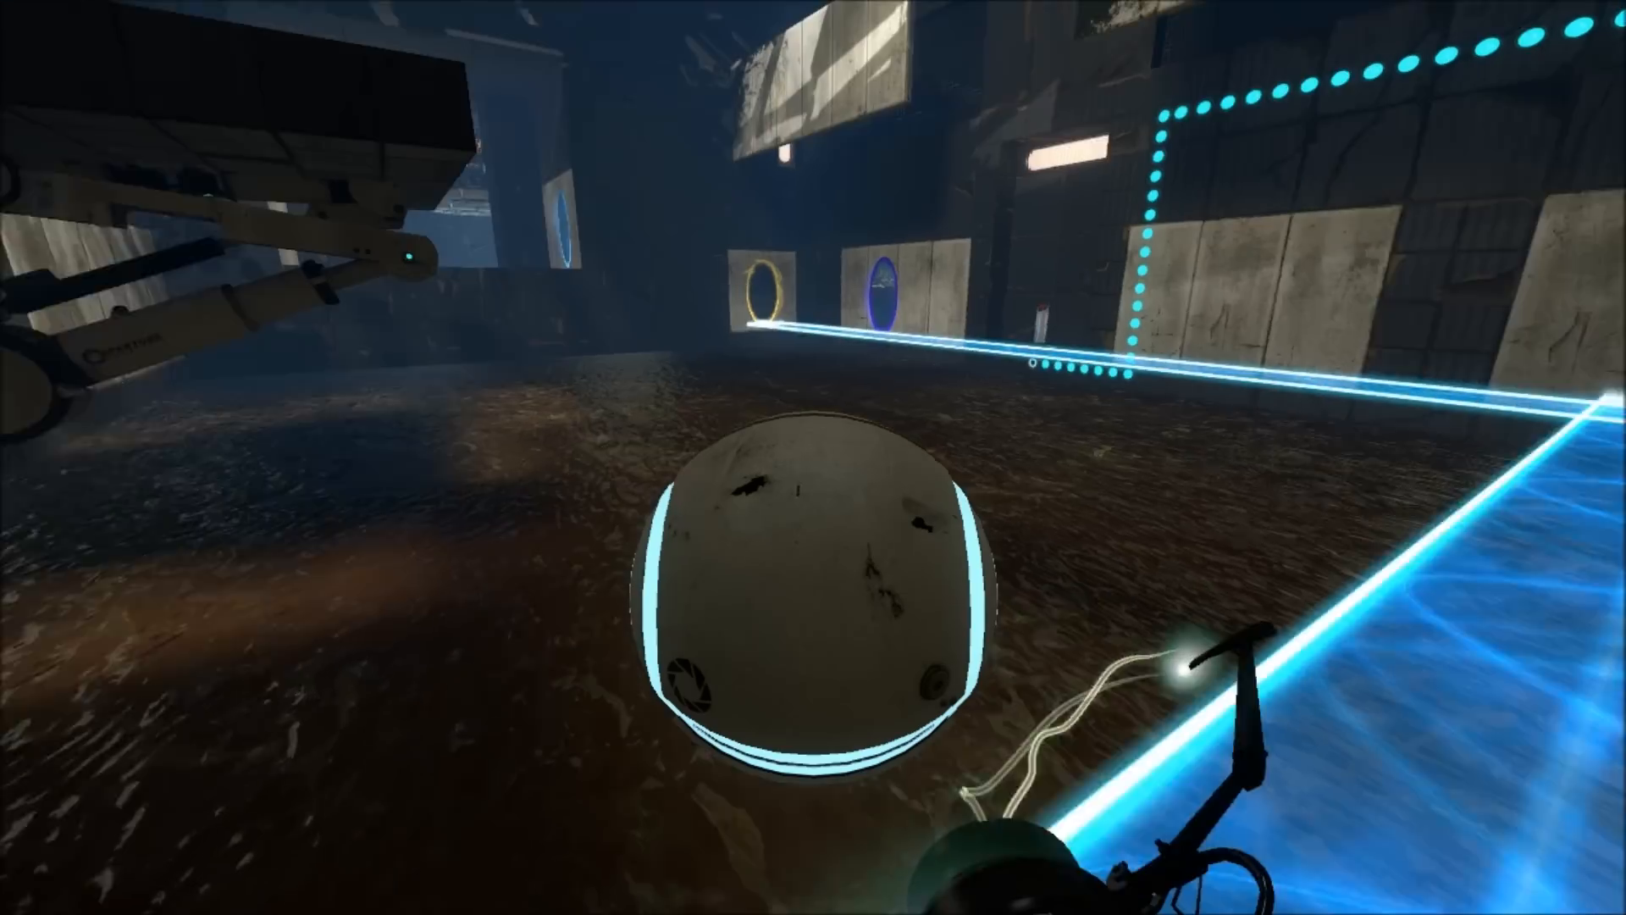
{"action": "mouse_move", "coordinate": [814, 457]}
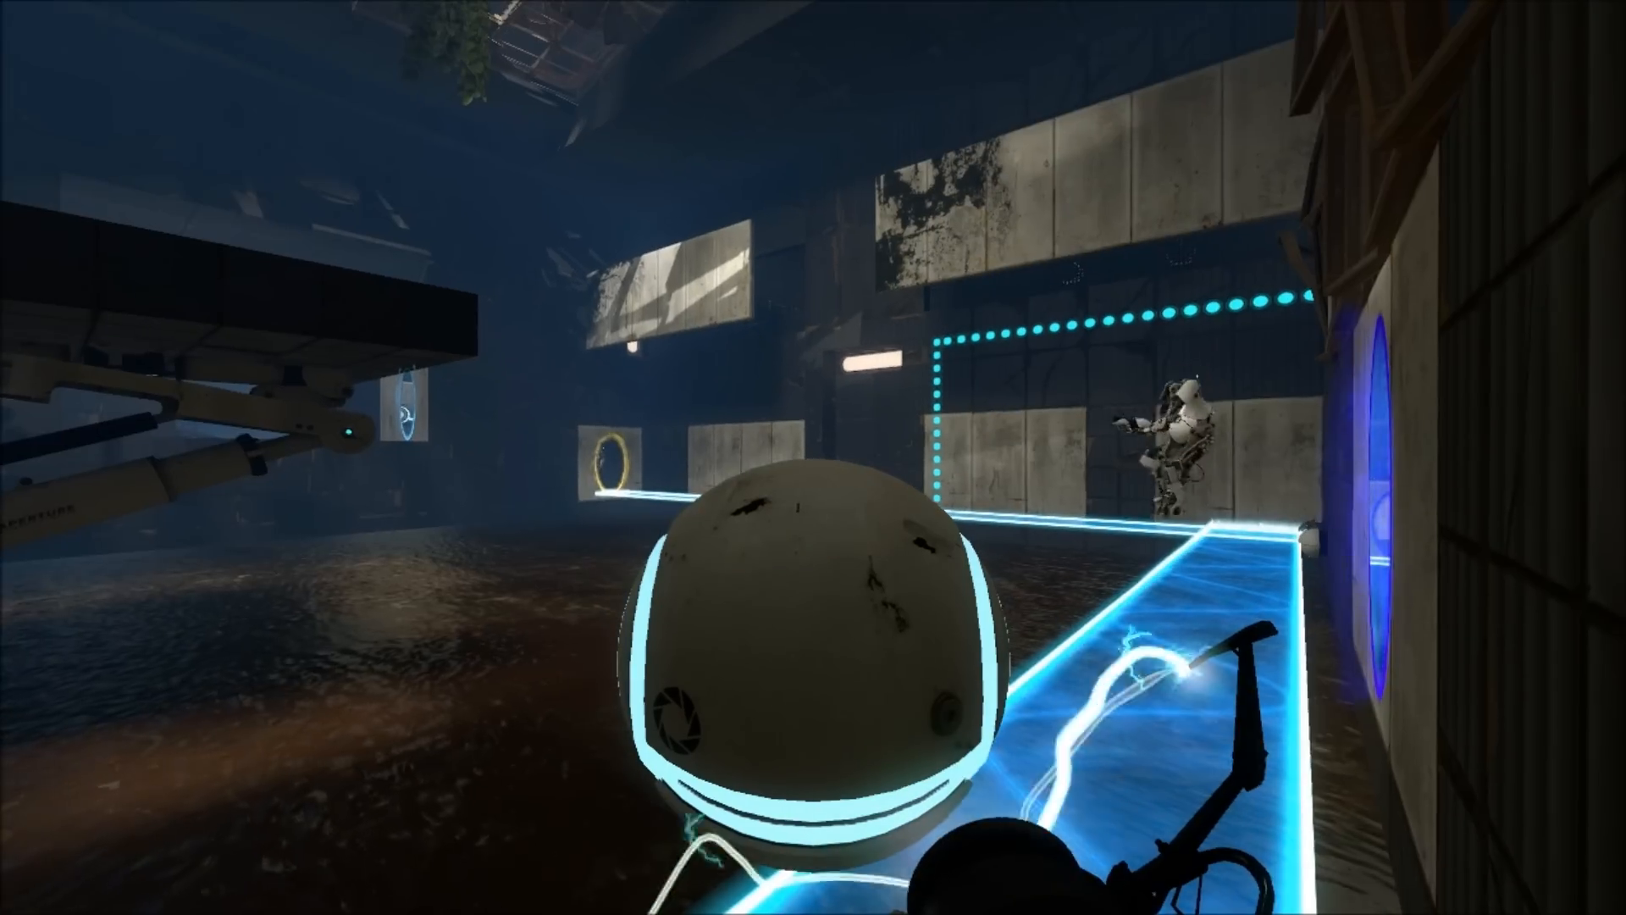
{"action": "mouse_move", "coordinate": [813, 457]}
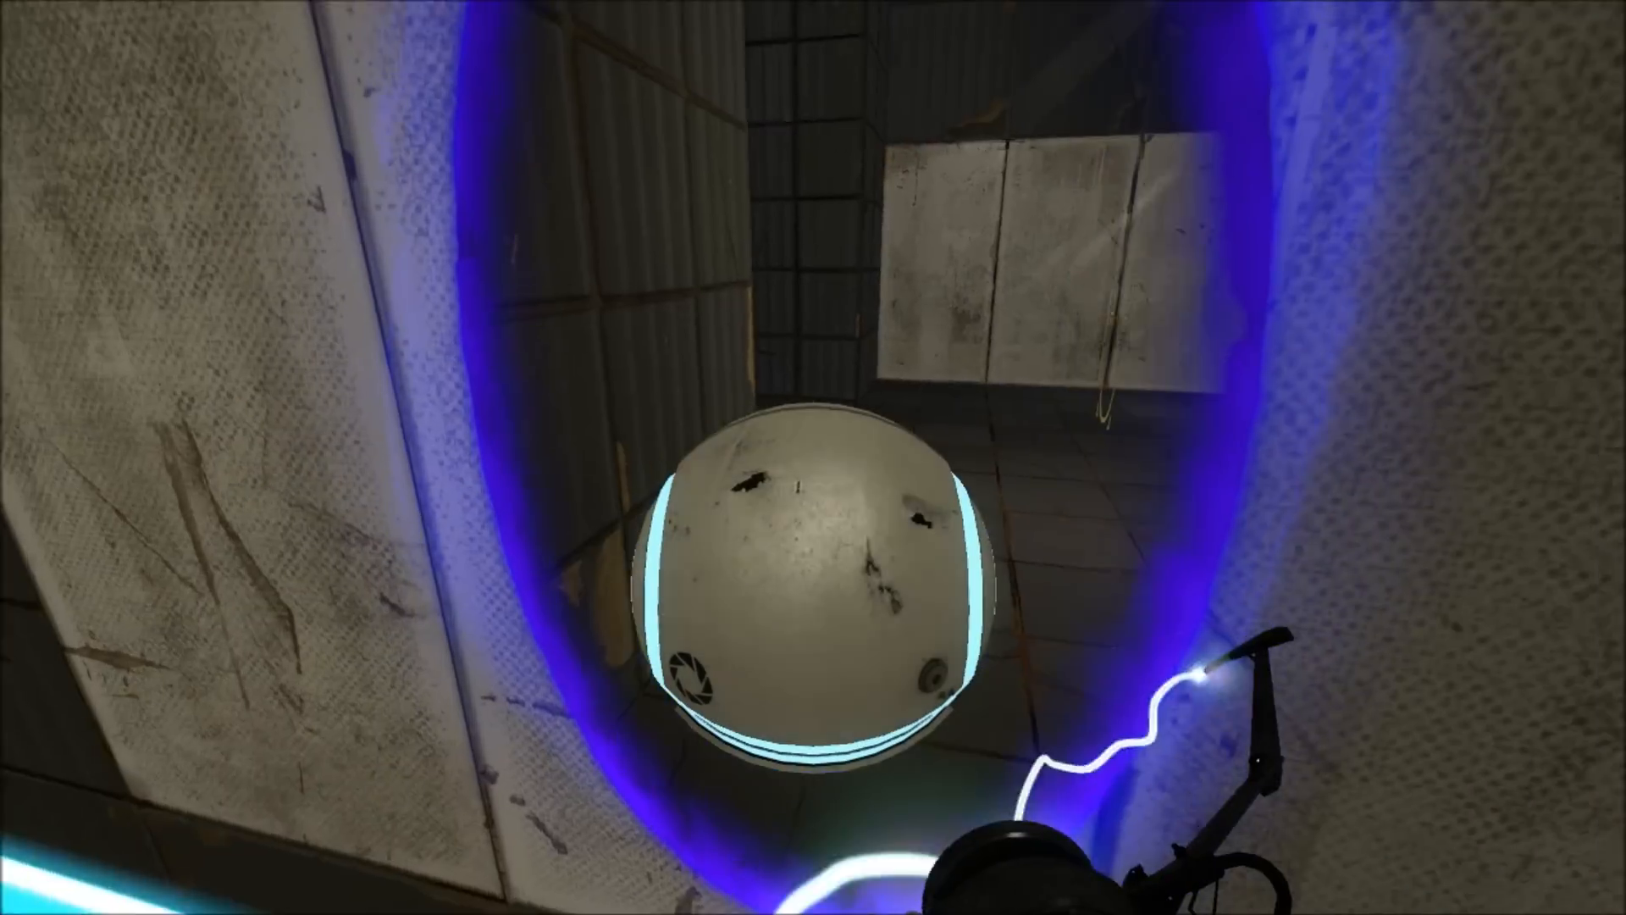
{"action": "mouse_move", "coordinate": [813, 457]}
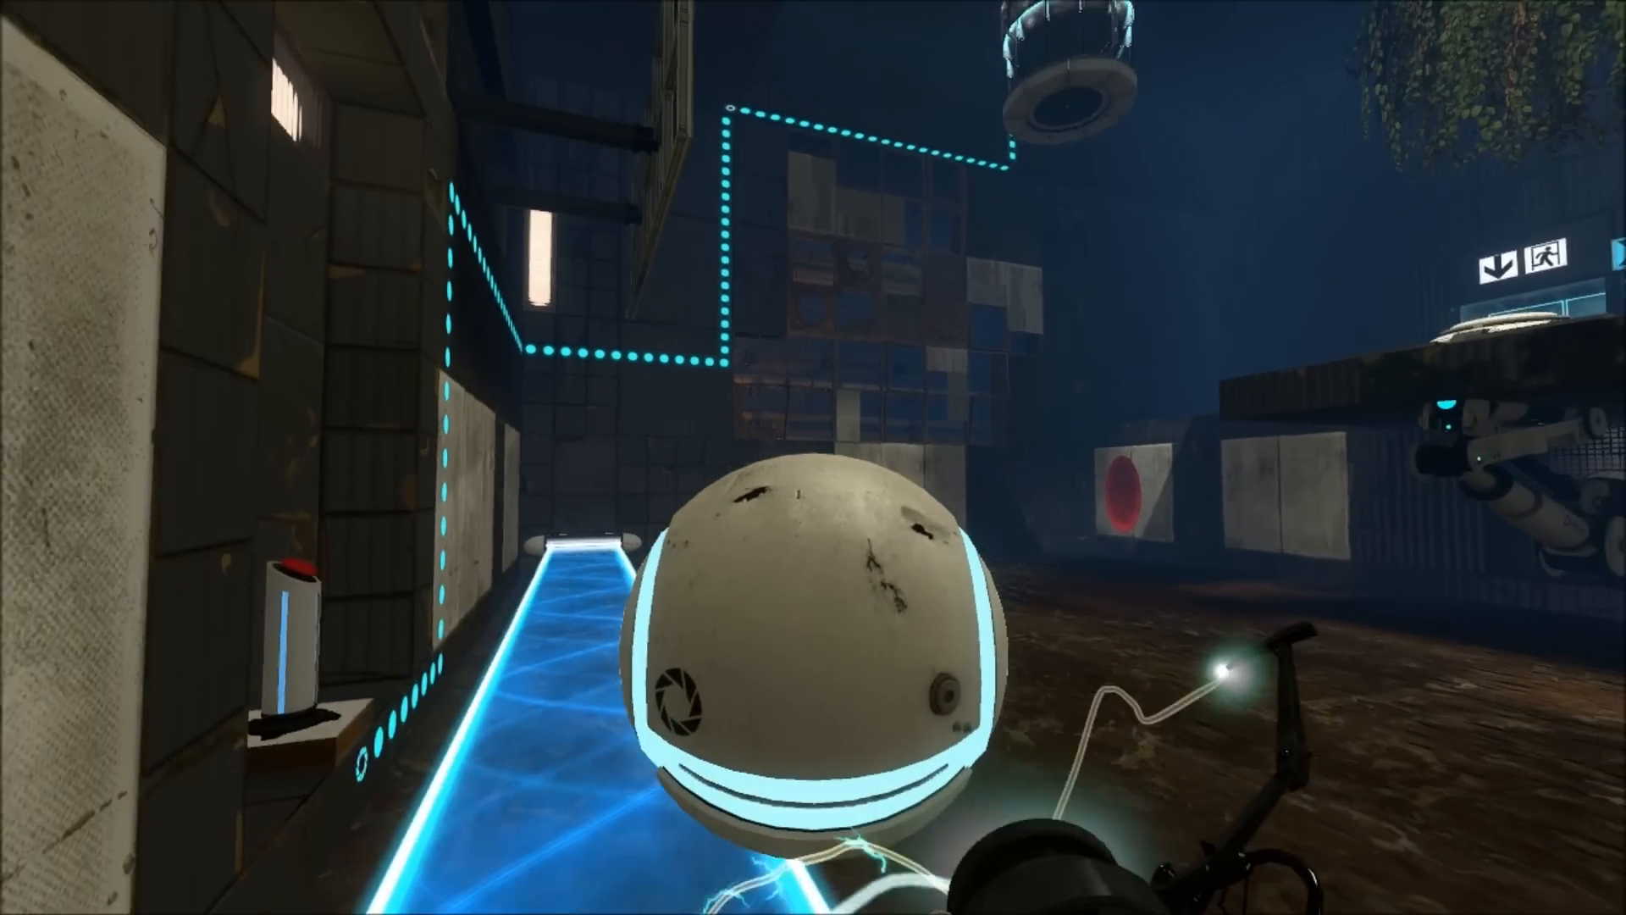
{"action": "mouse_move", "coordinate": [813, 457]}
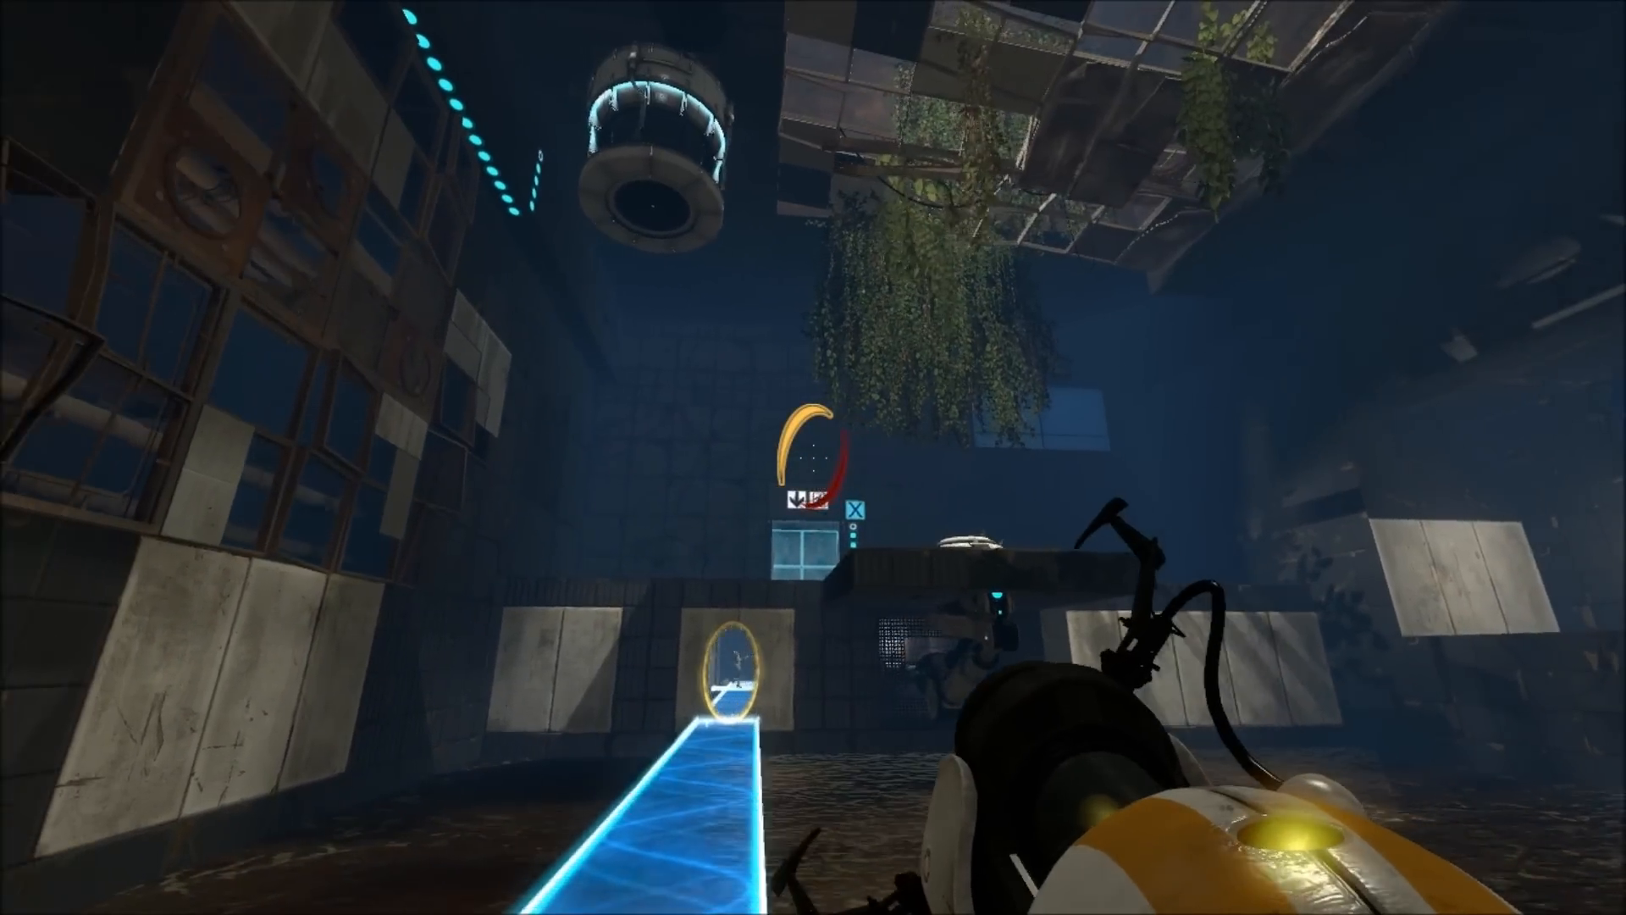
{"action": "mouse_move", "coordinate": [813, 457]}
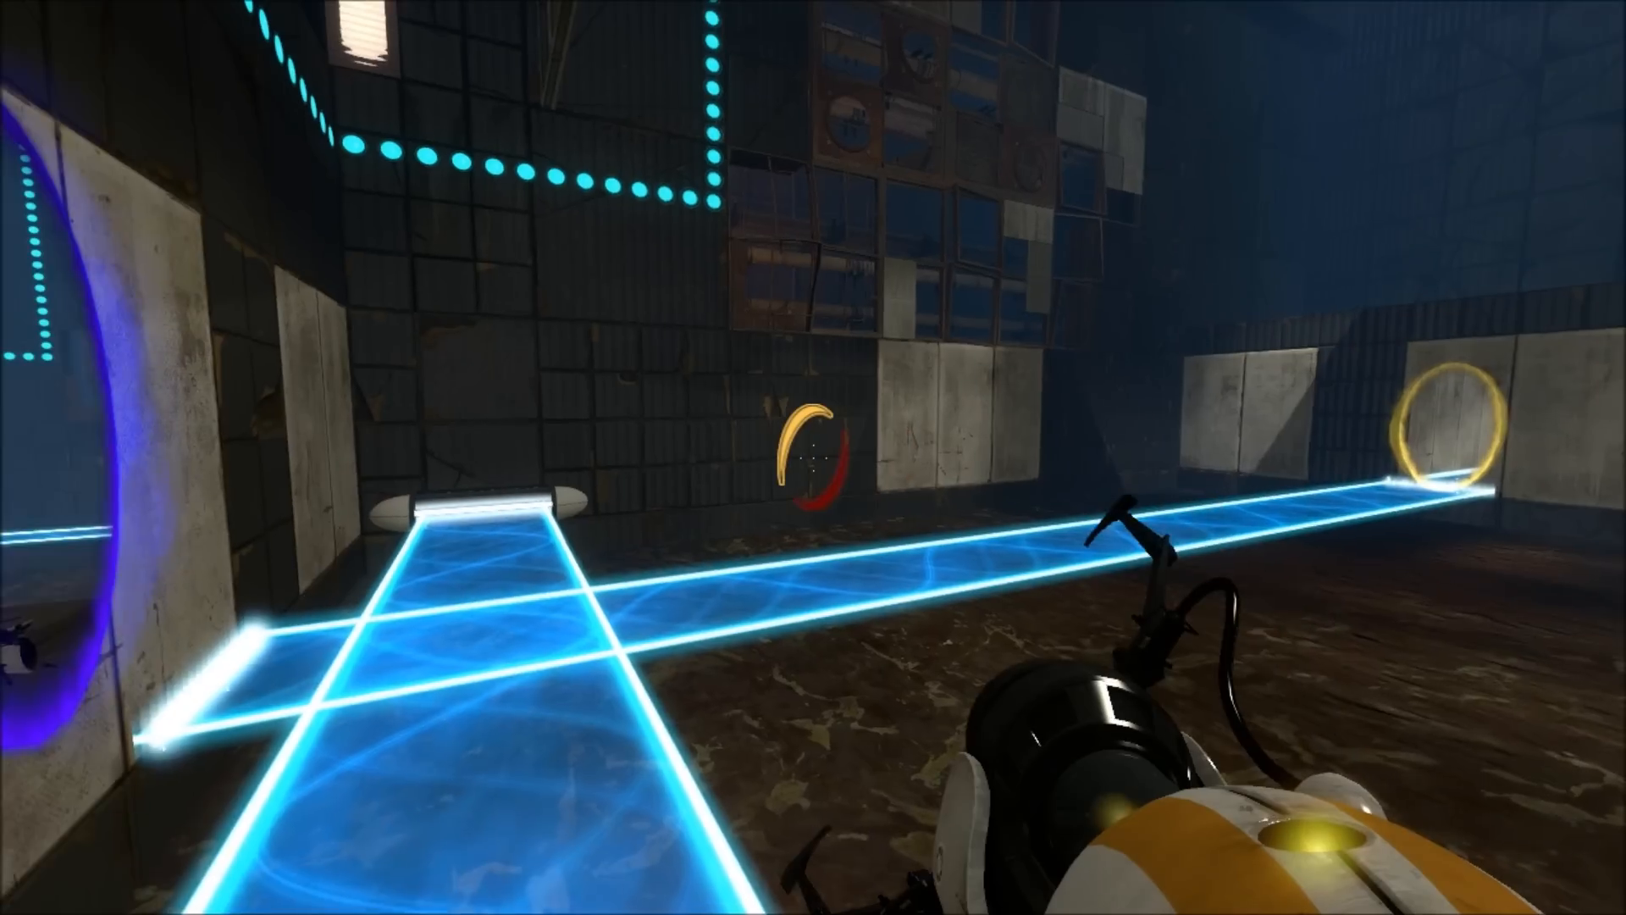
{"action": "mouse_move", "coordinate": [813, 458]}
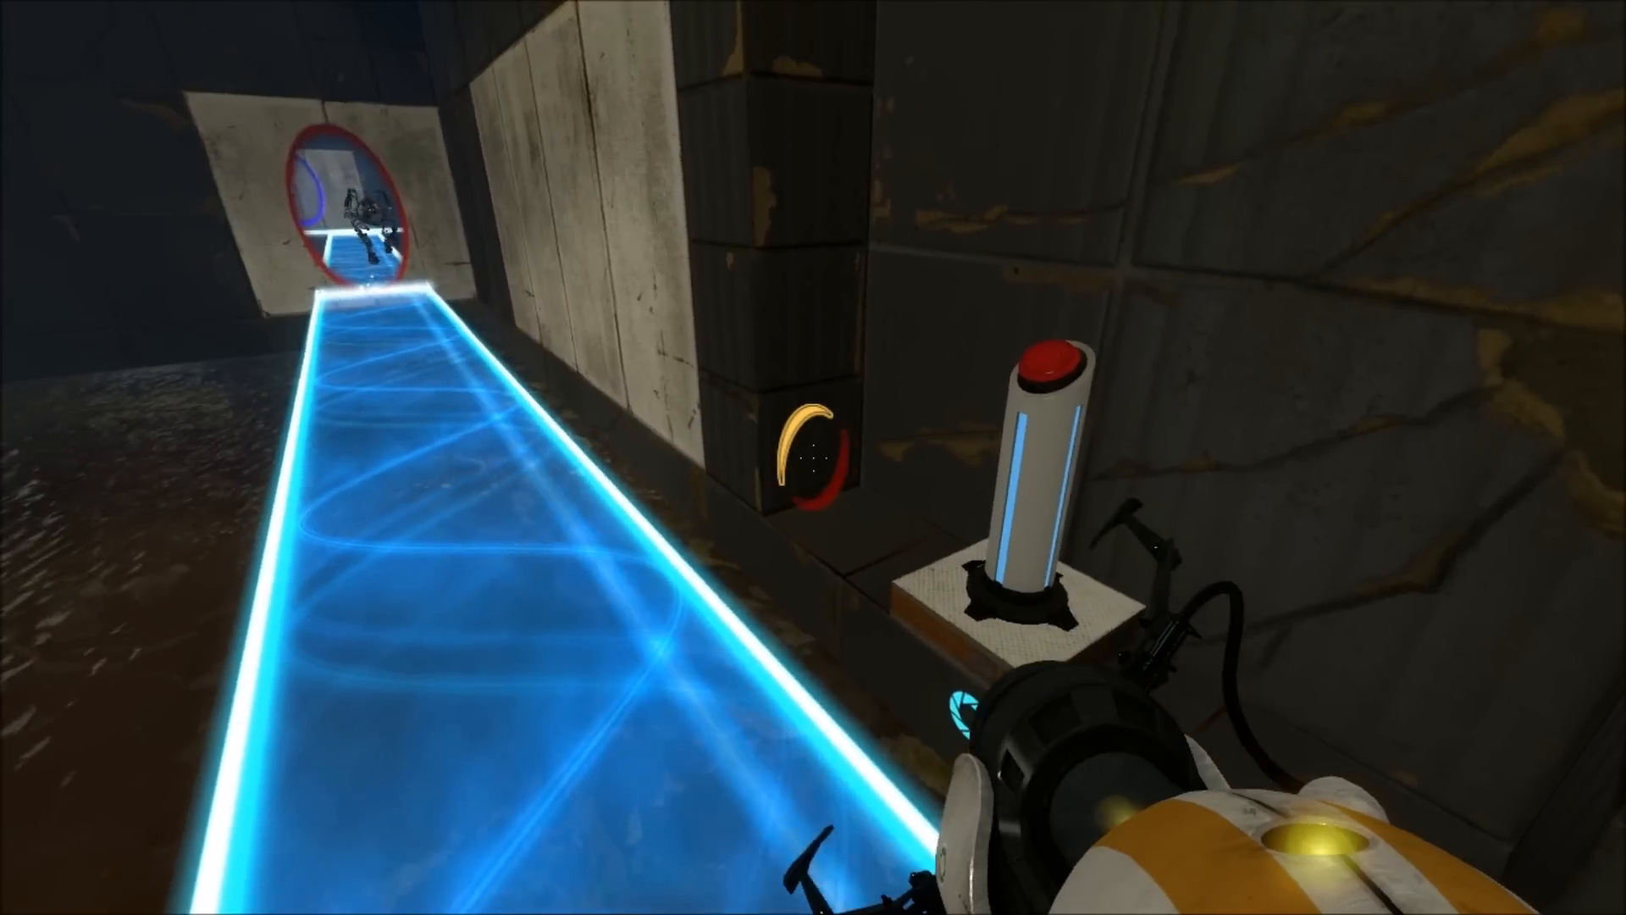
{"action": "mouse_move", "coordinate": [814, 458]}
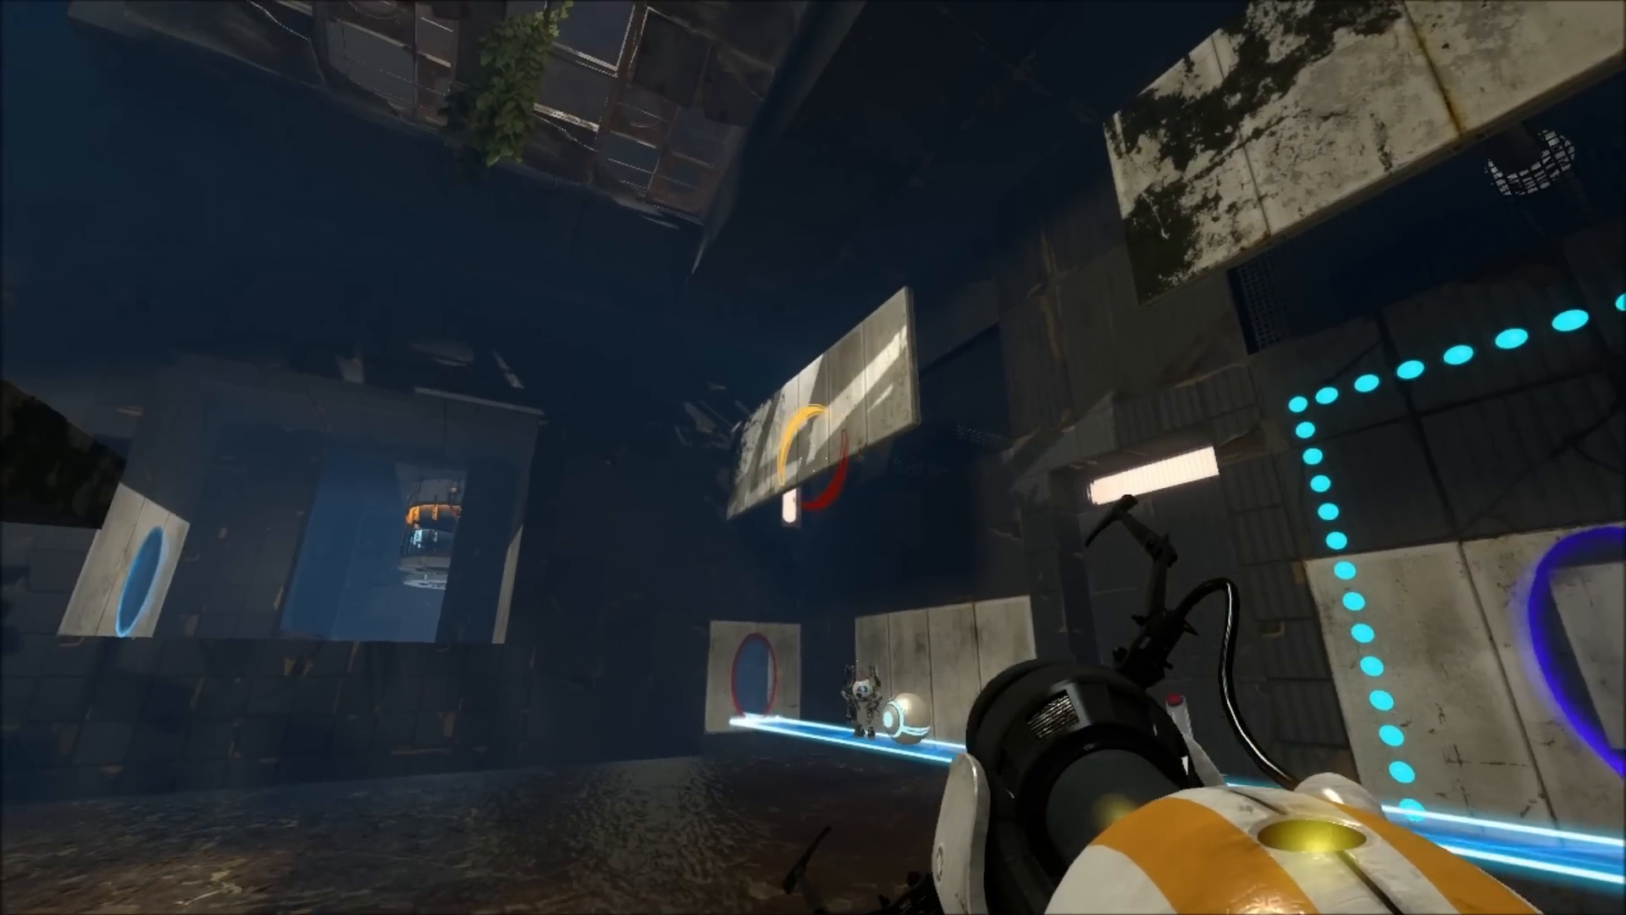
{"action": "mouse_move", "coordinate": [813, 457]}
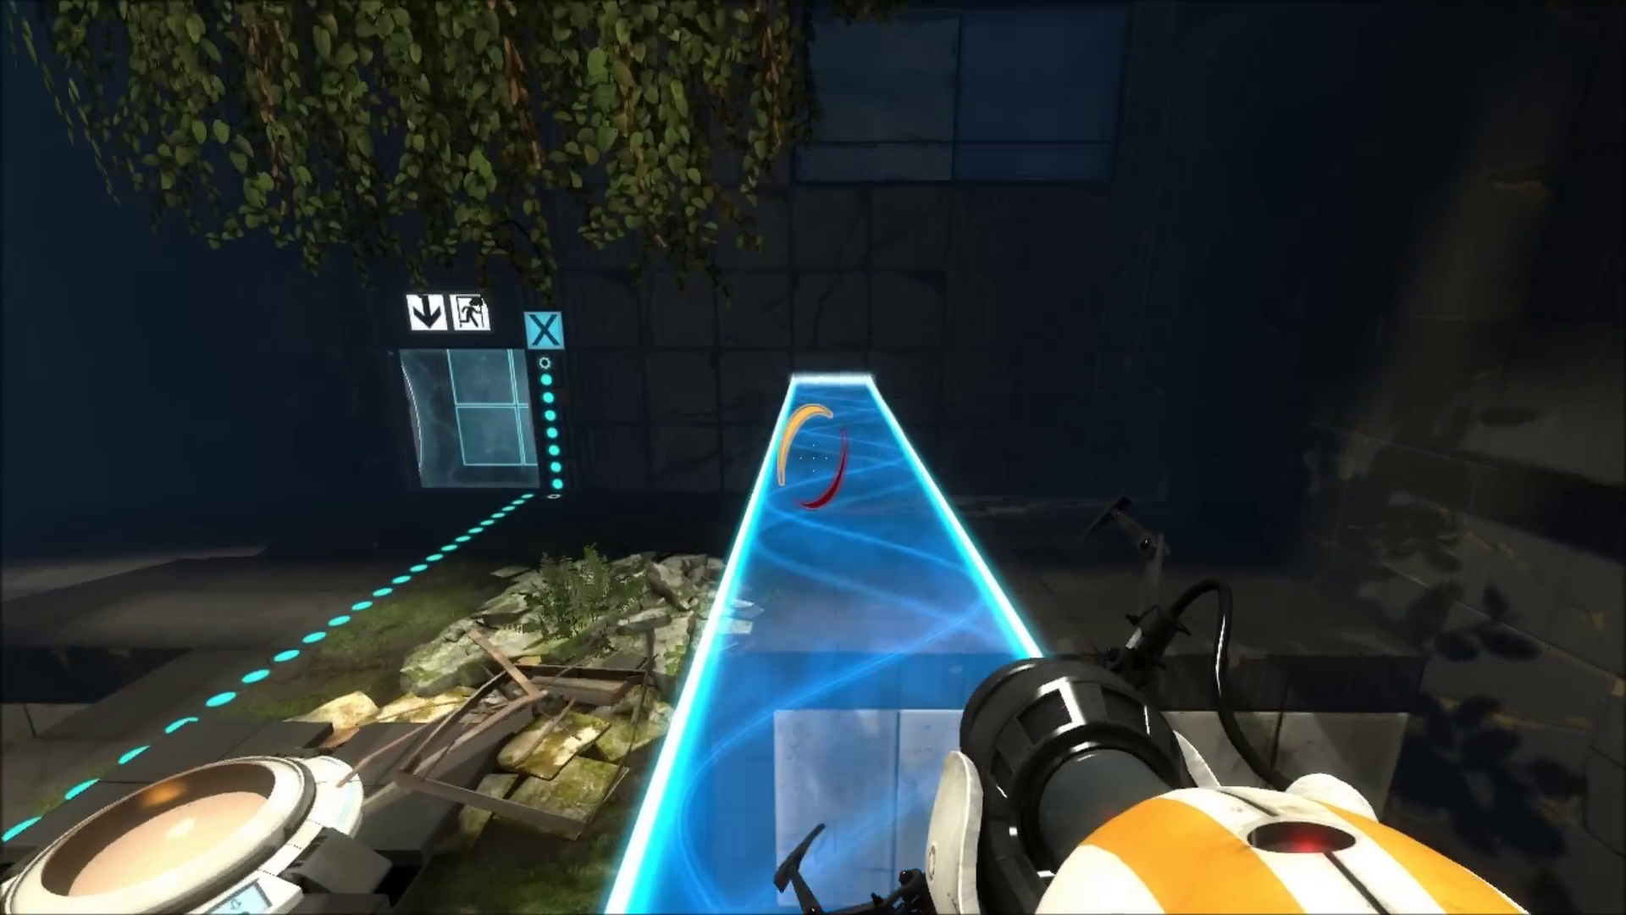
{"action": "mouse_move", "coordinate": [813, 457]}
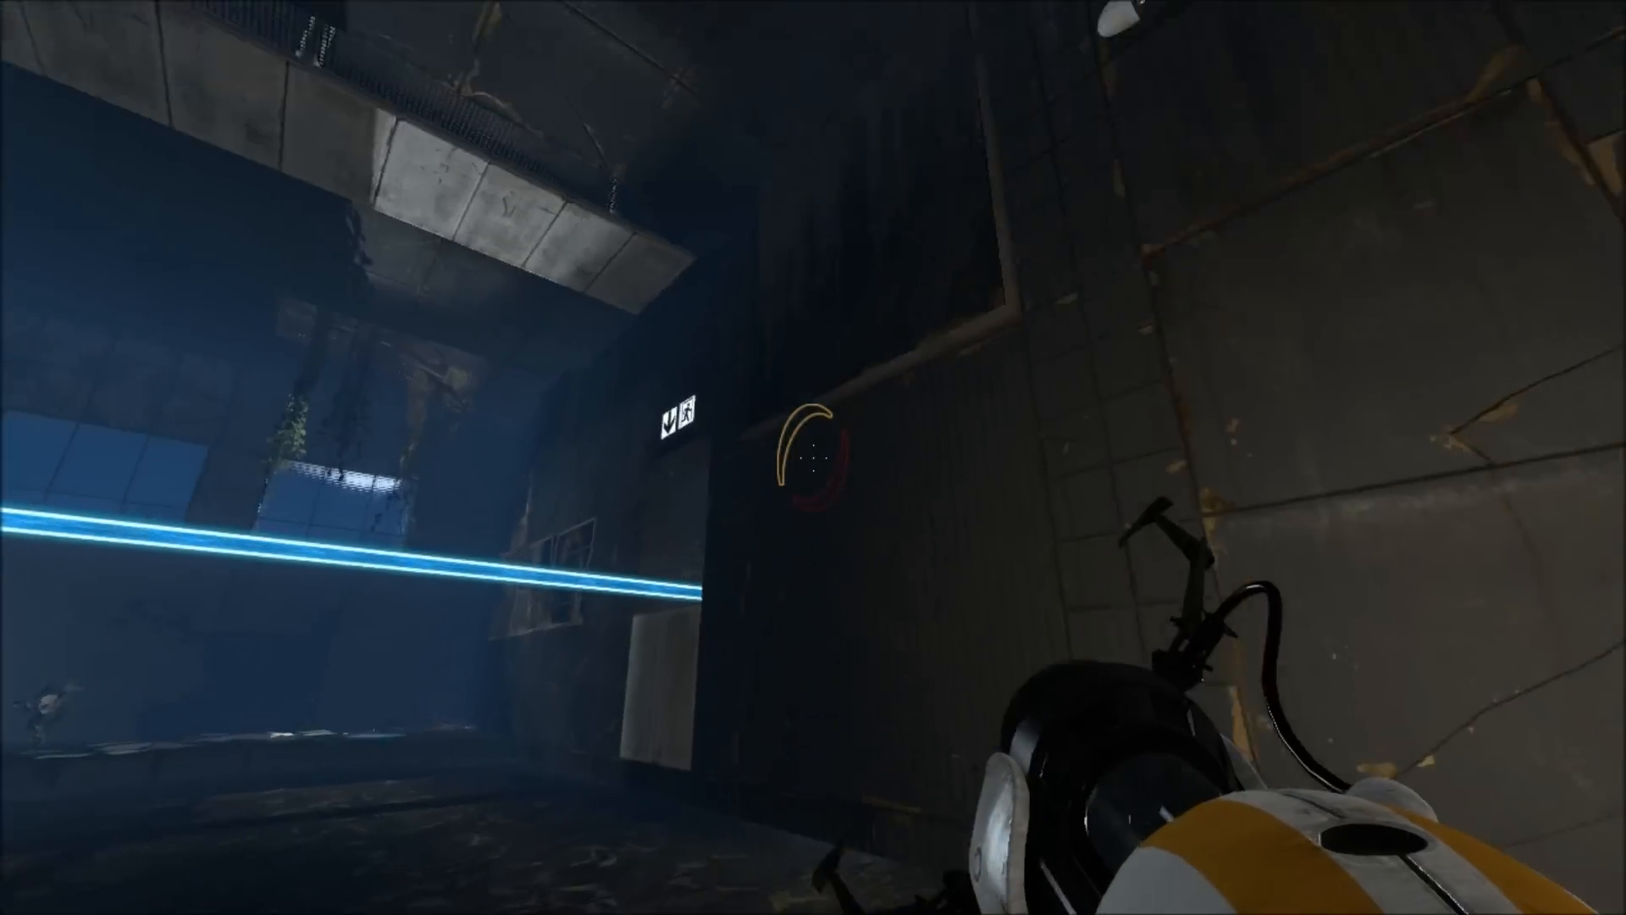
{"action": "mouse_move", "coordinate": [813, 458]}
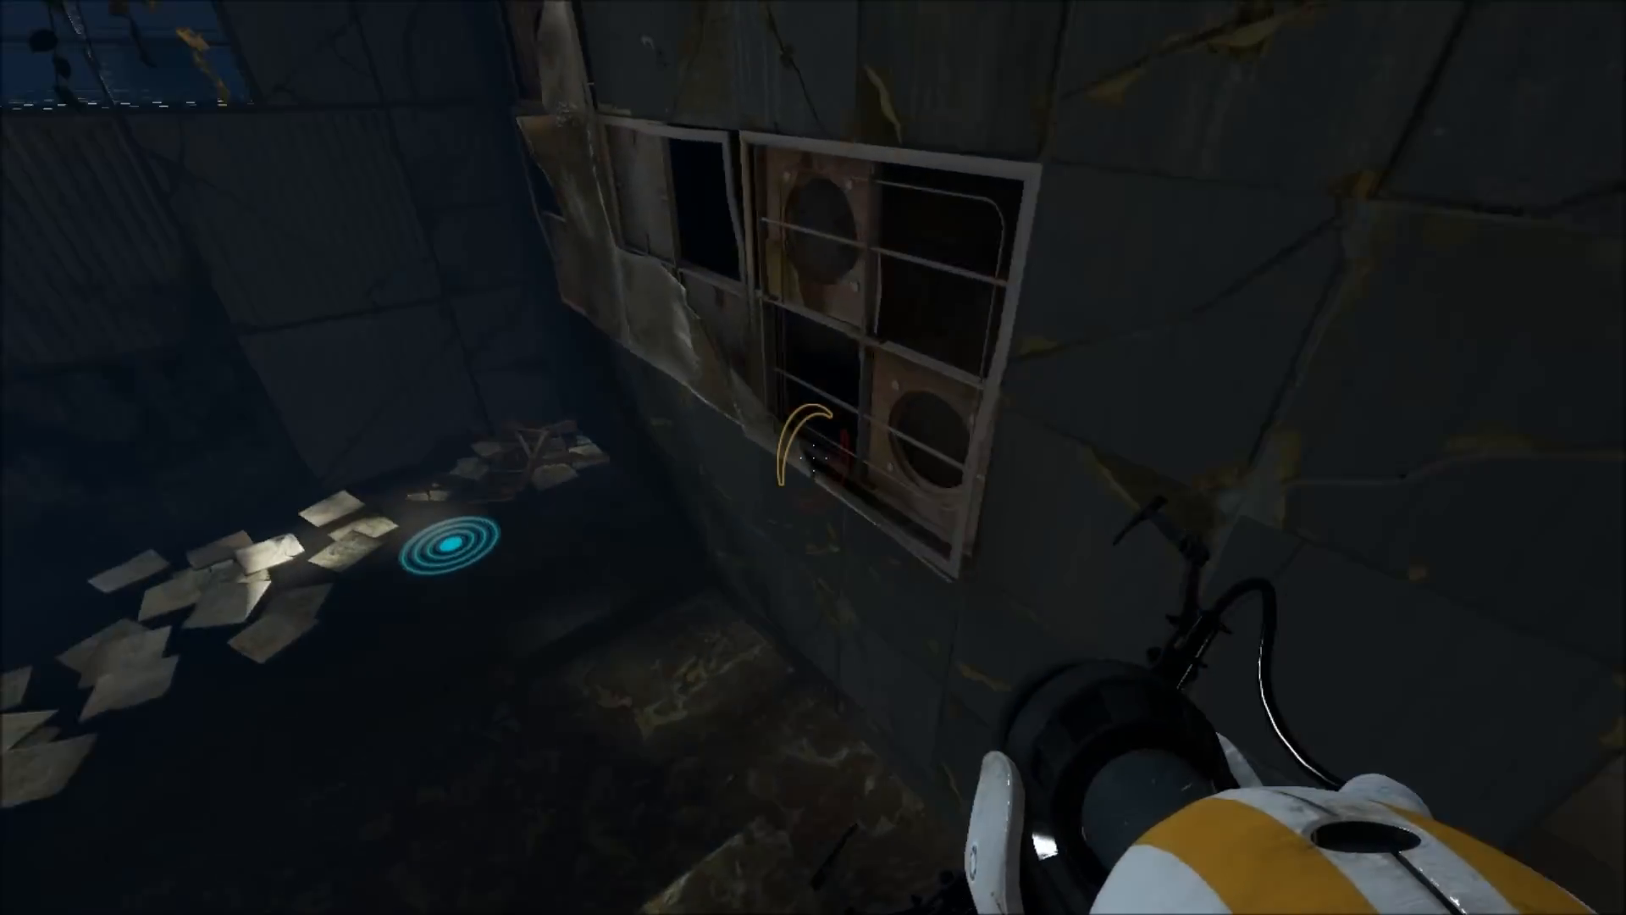
{"action": "mouse_move", "coordinate": [813, 457]}
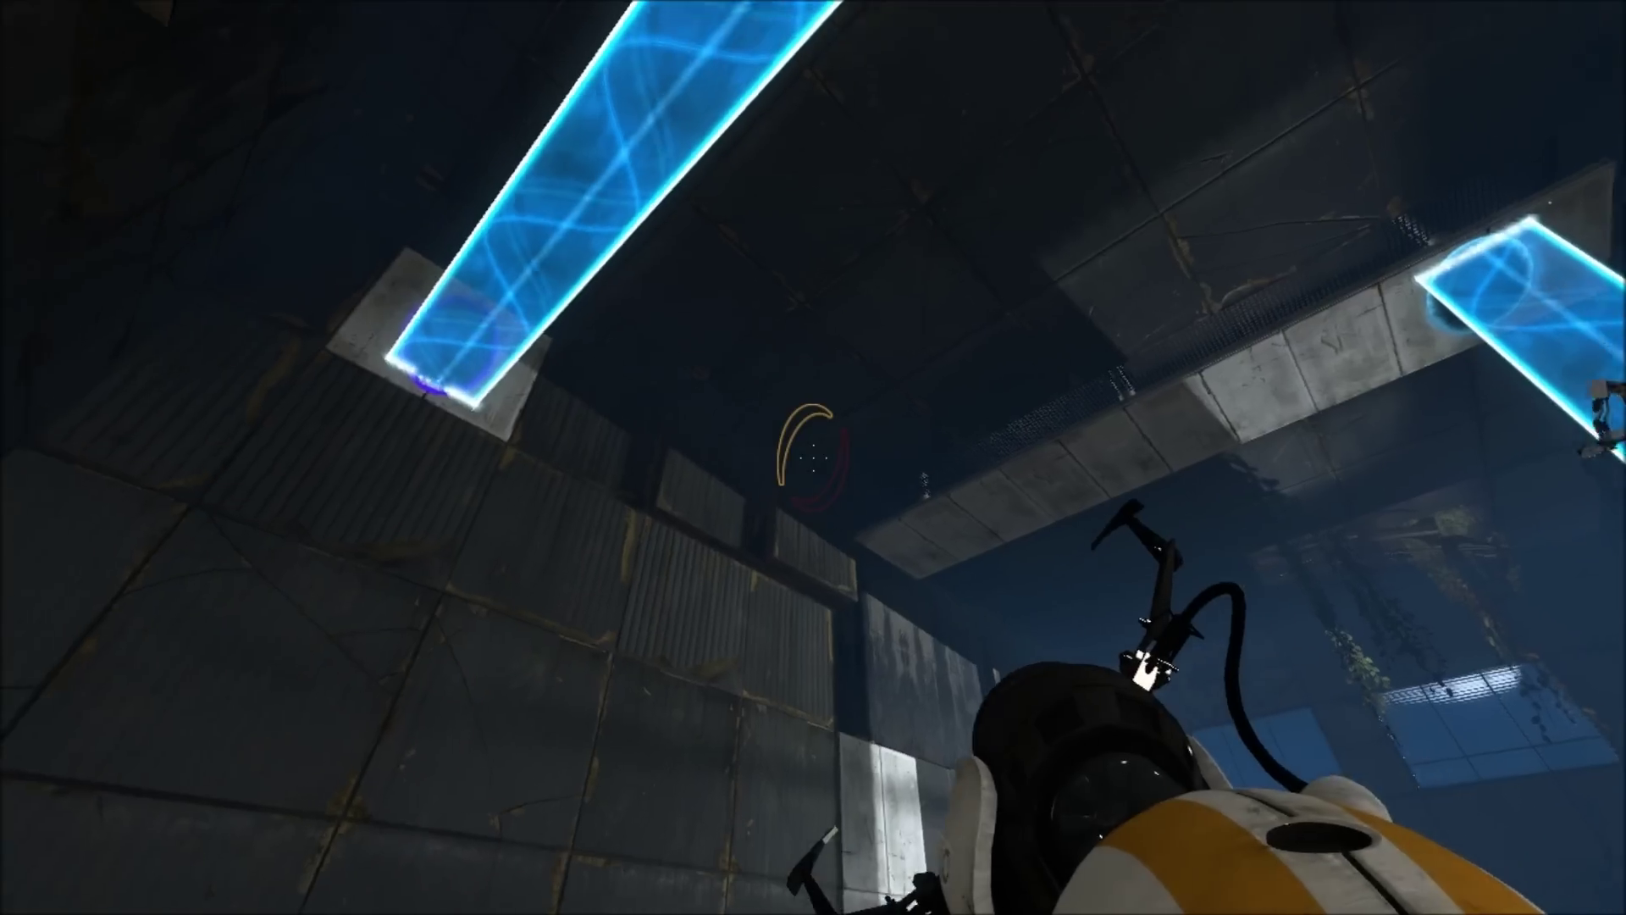
{"action": "mouse_move", "coordinate": [813, 457]}
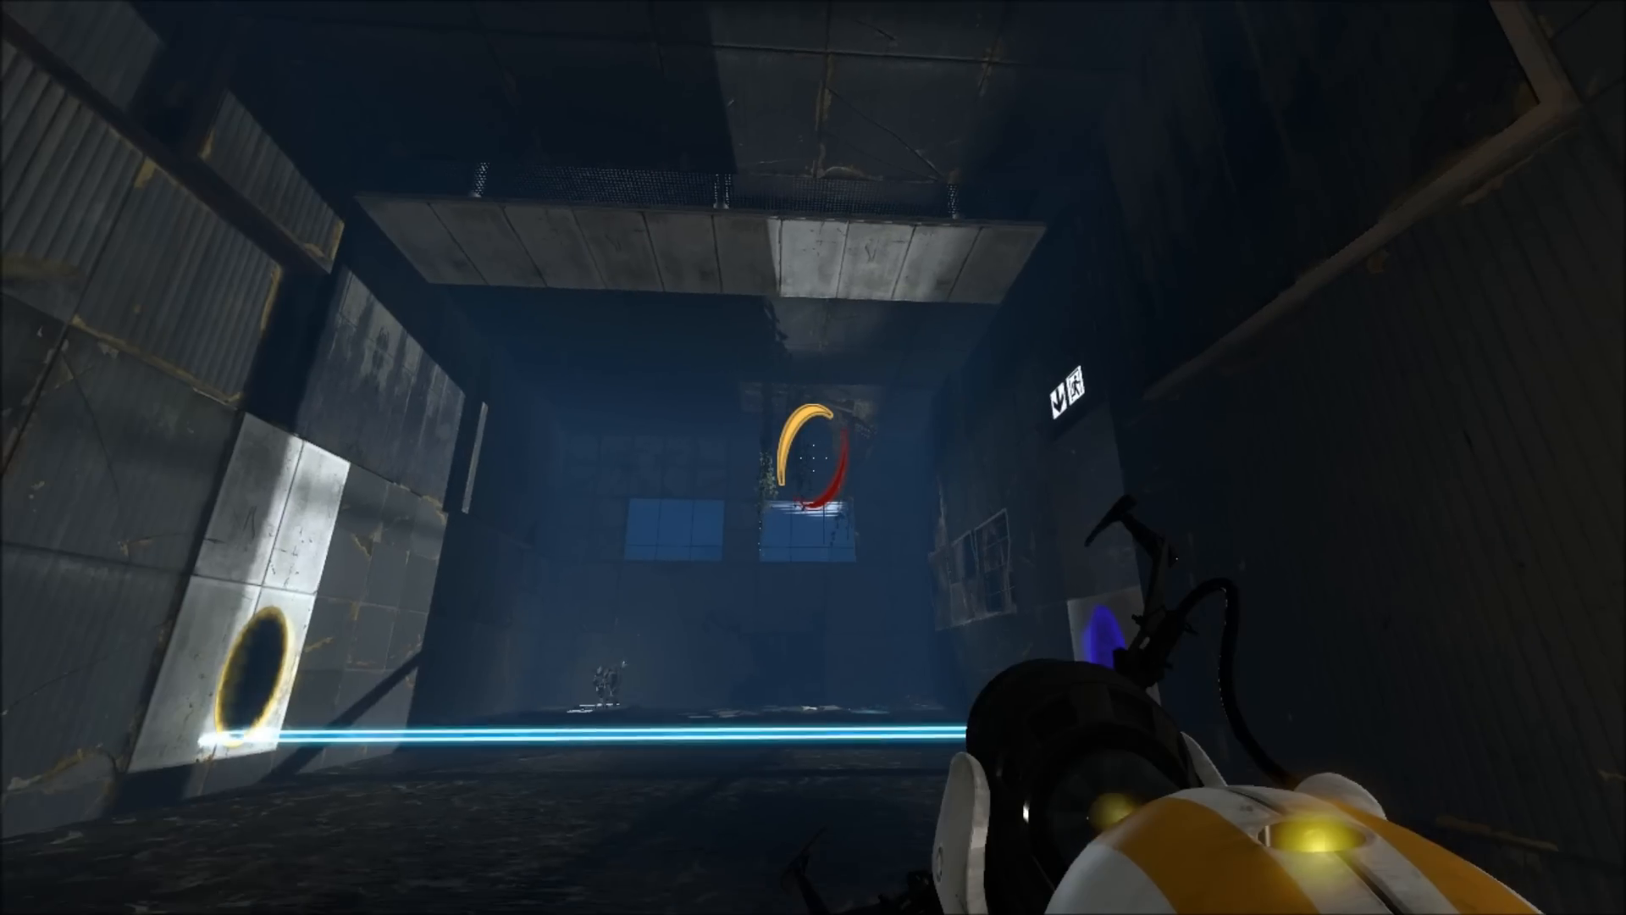
{"action": "mouse_move", "coordinate": [813, 457]}
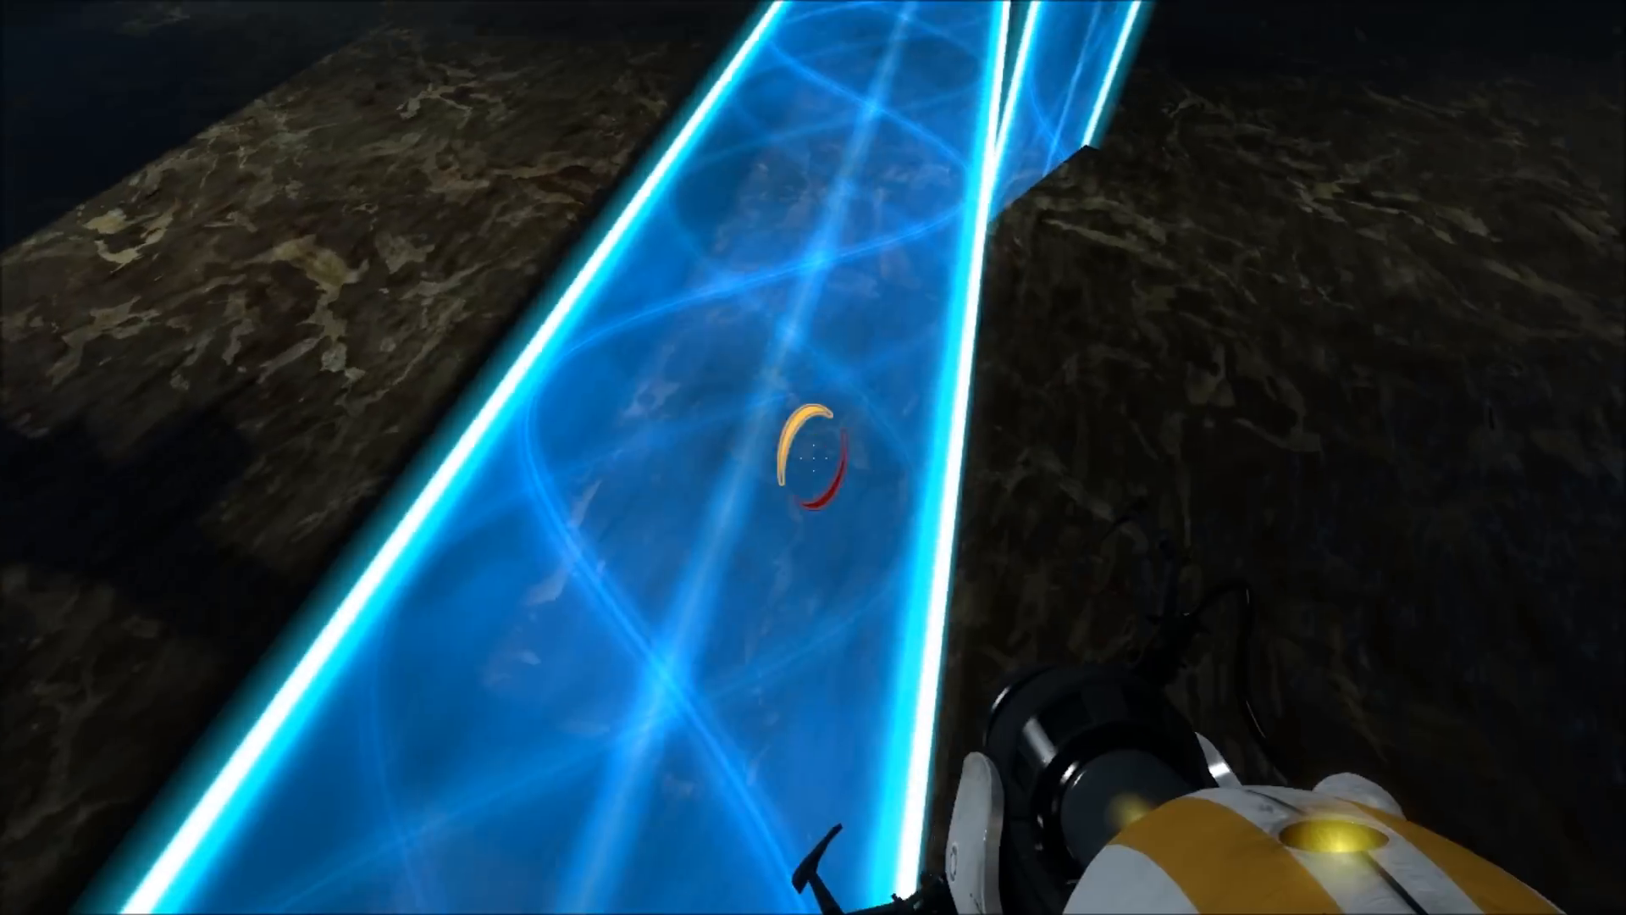
{"action": "mouse_move", "coordinate": [813, 458]}
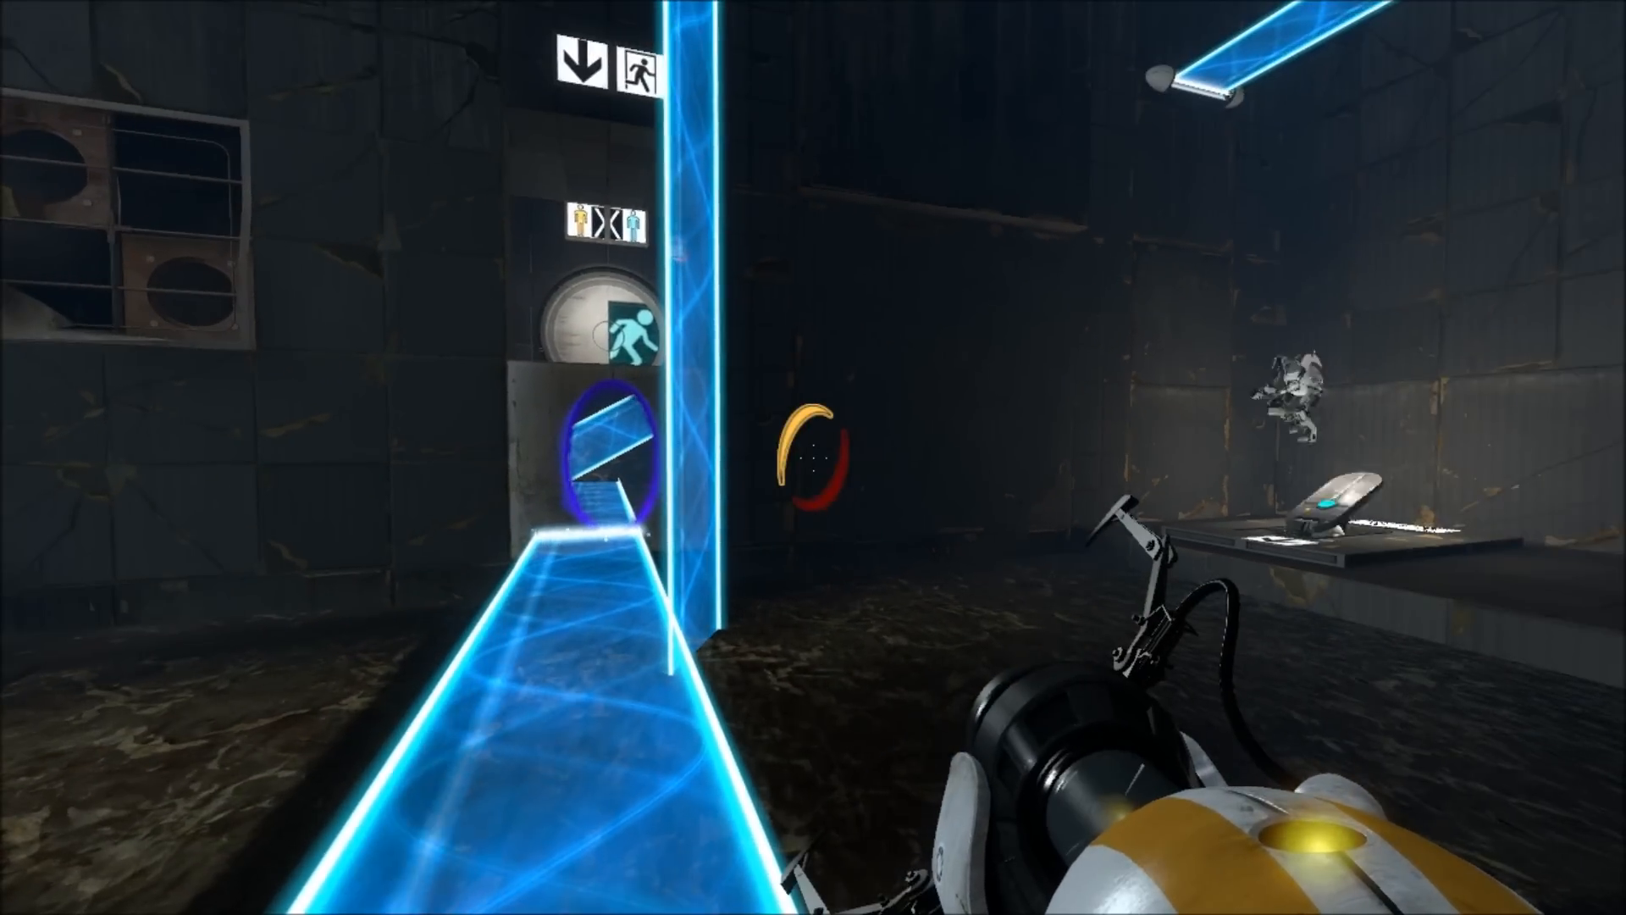
{"action": "mouse_move", "coordinate": [814, 458]}
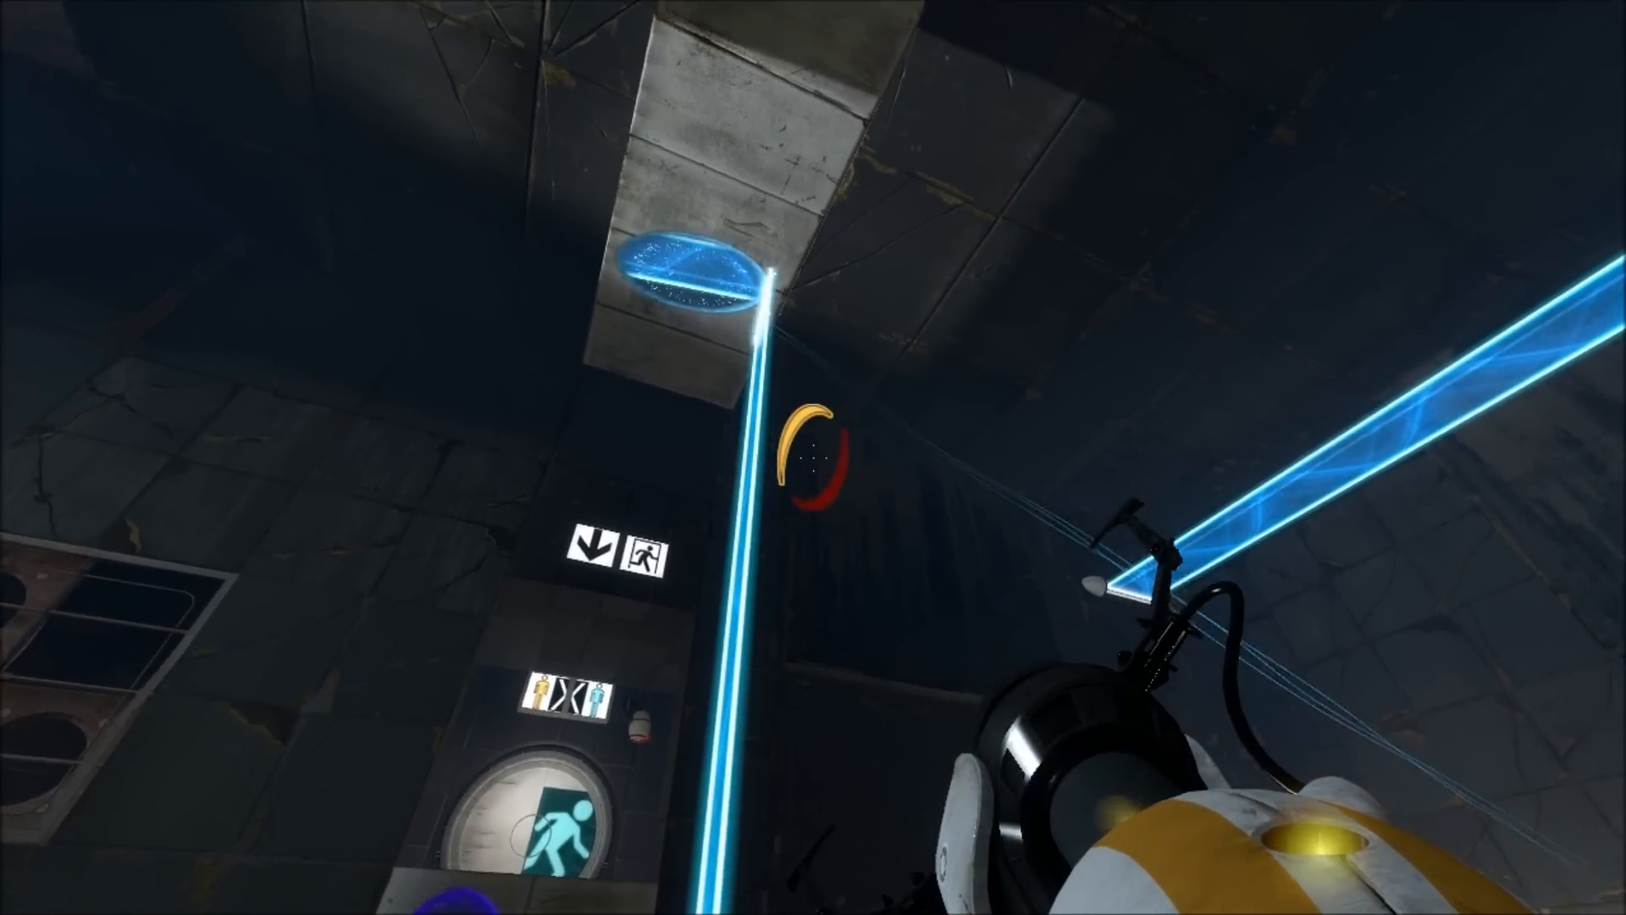
{"action": "mouse_move", "coordinate": [813, 457]}
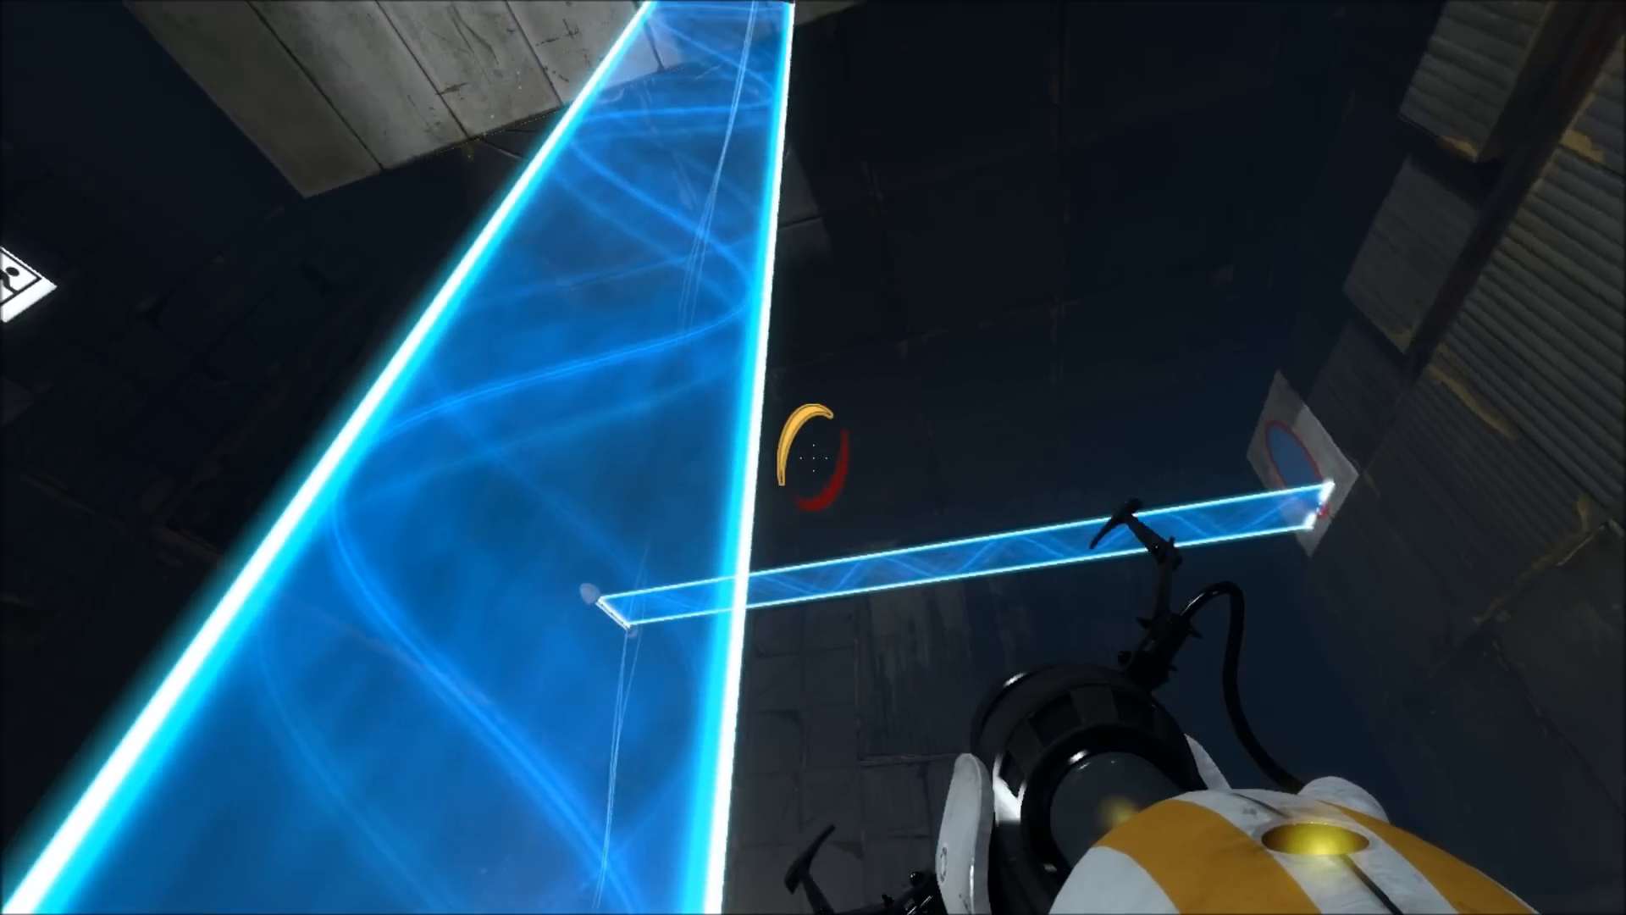
{"action": "mouse_move", "coordinate": [813, 457]}
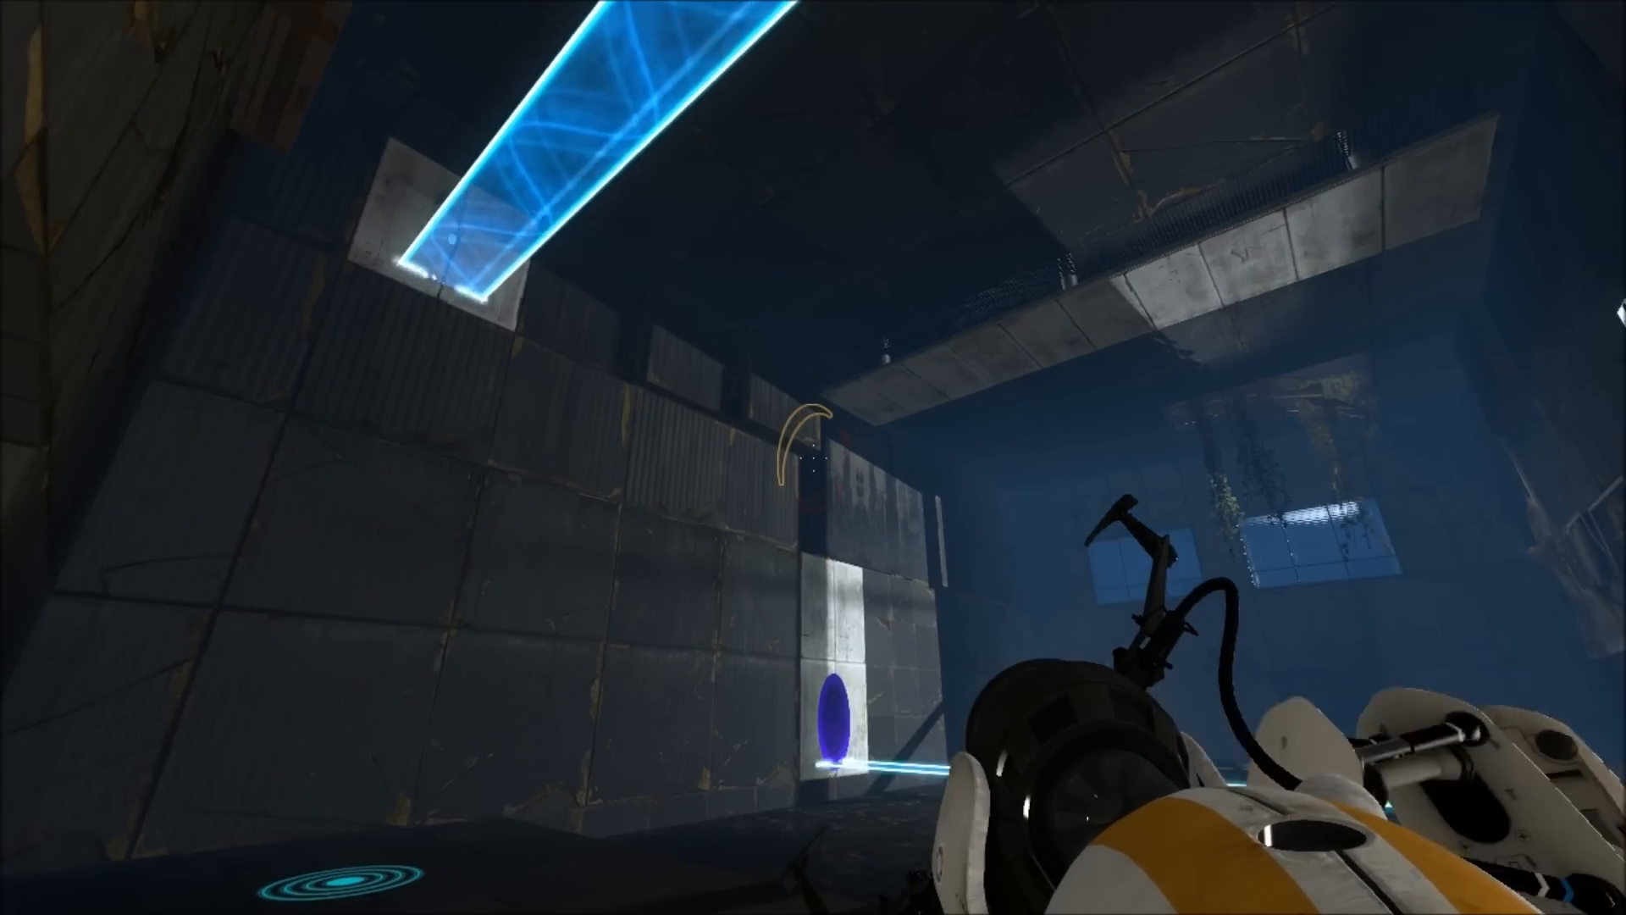
{"action": "mouse_move", "coordinate": [813, 457]}
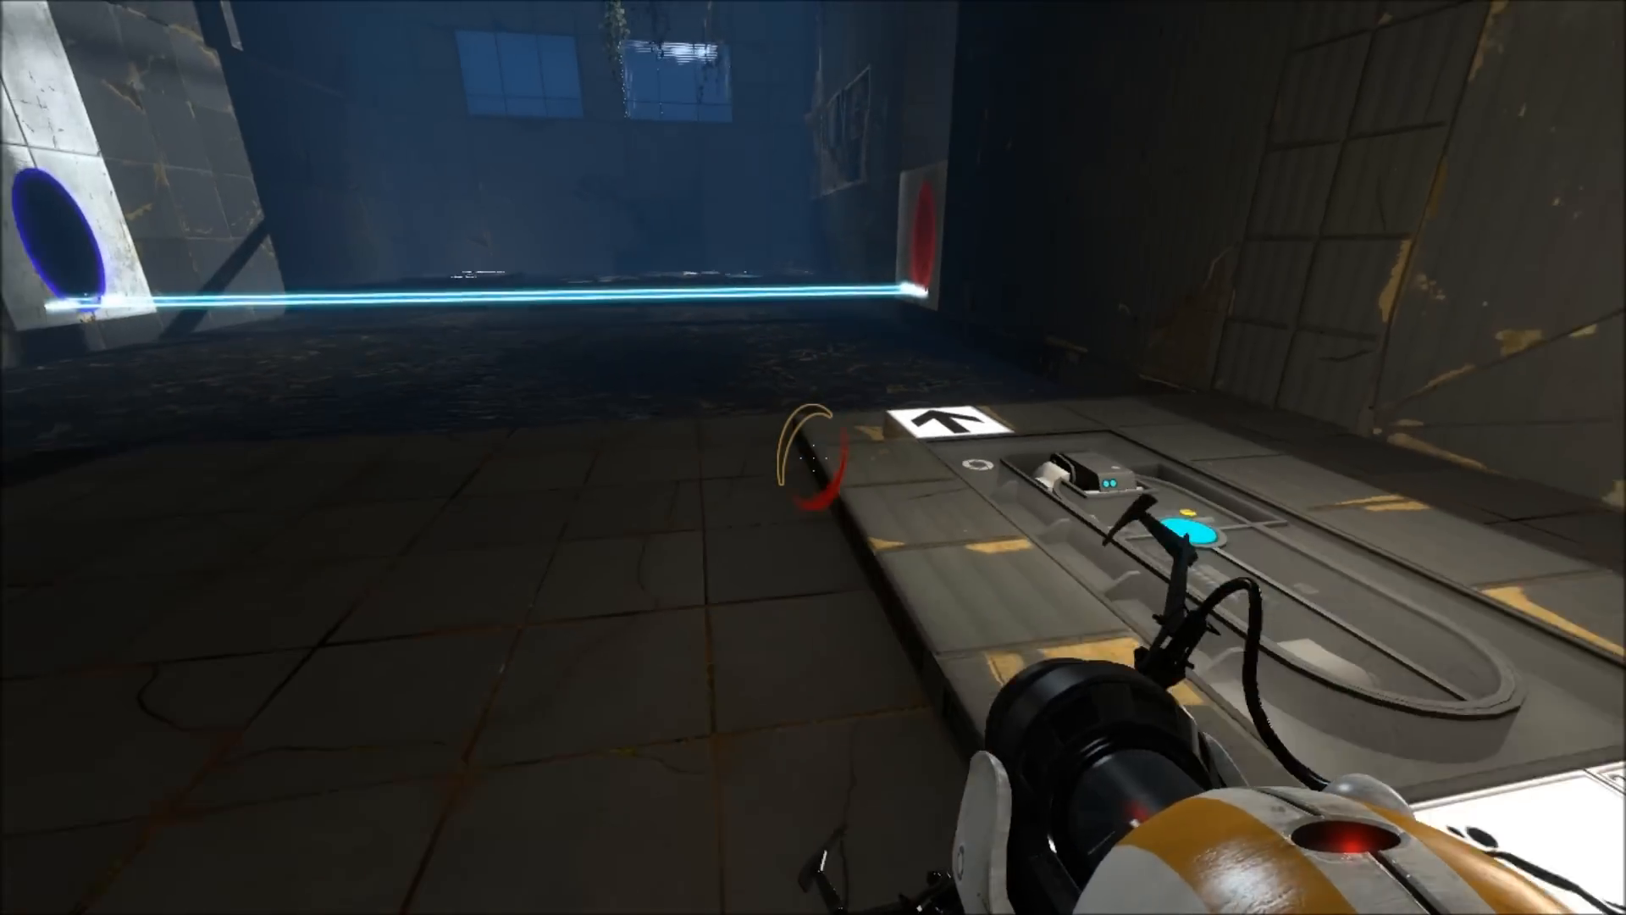
{"action": "mouse_move", "coordinate": [813, 457]}
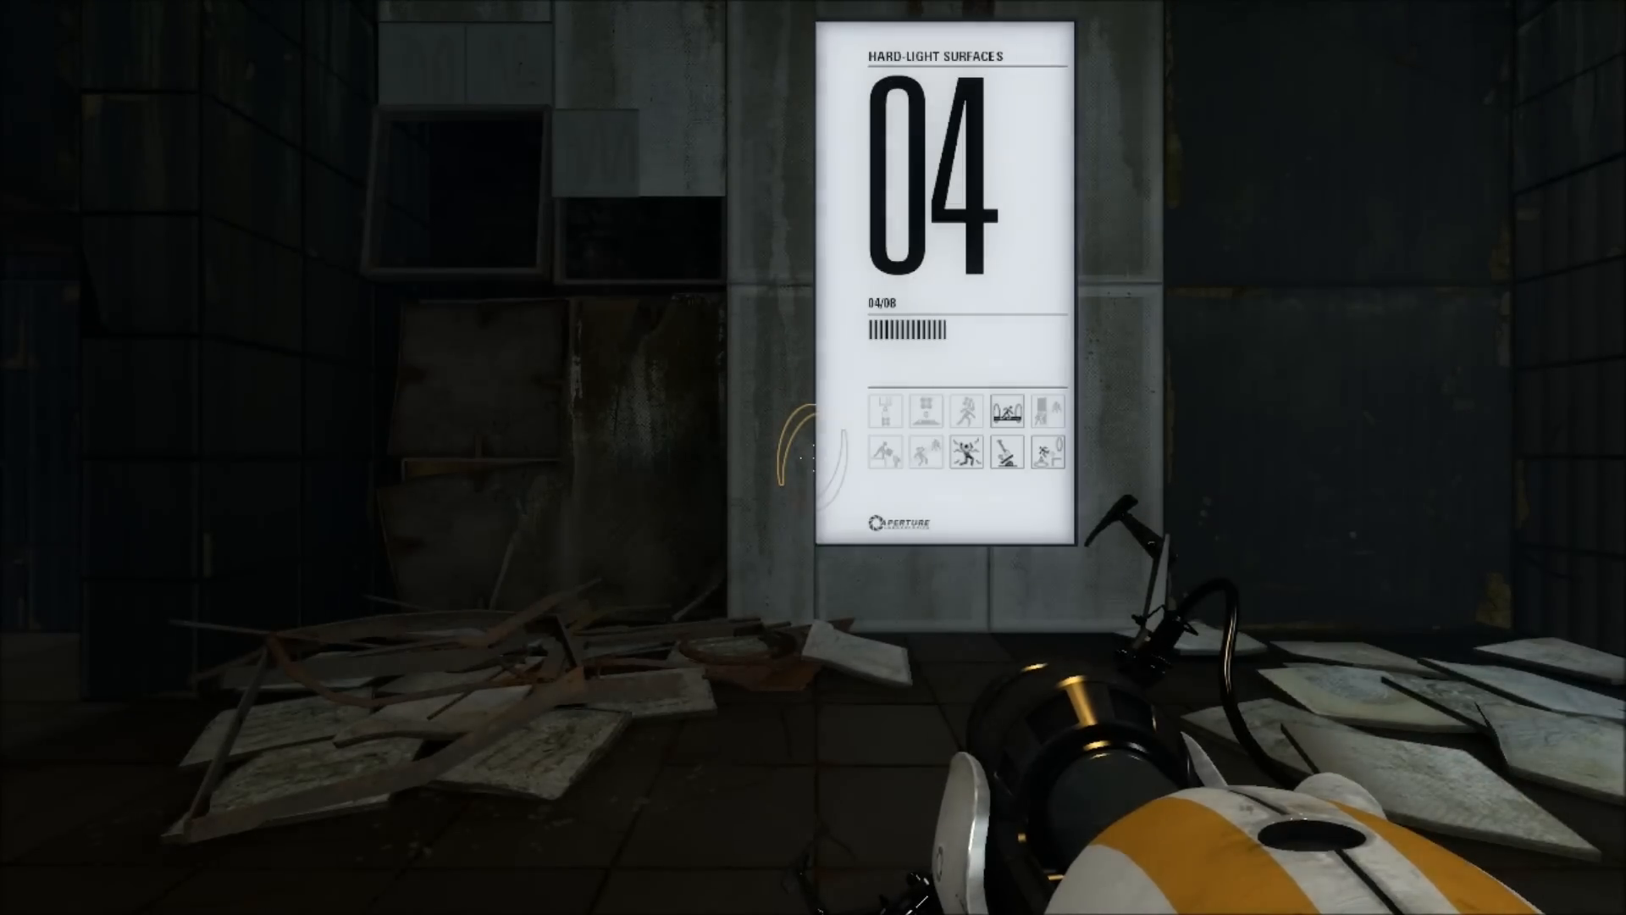
{"action": "mouse_move", "coordinate": [813, 457]}
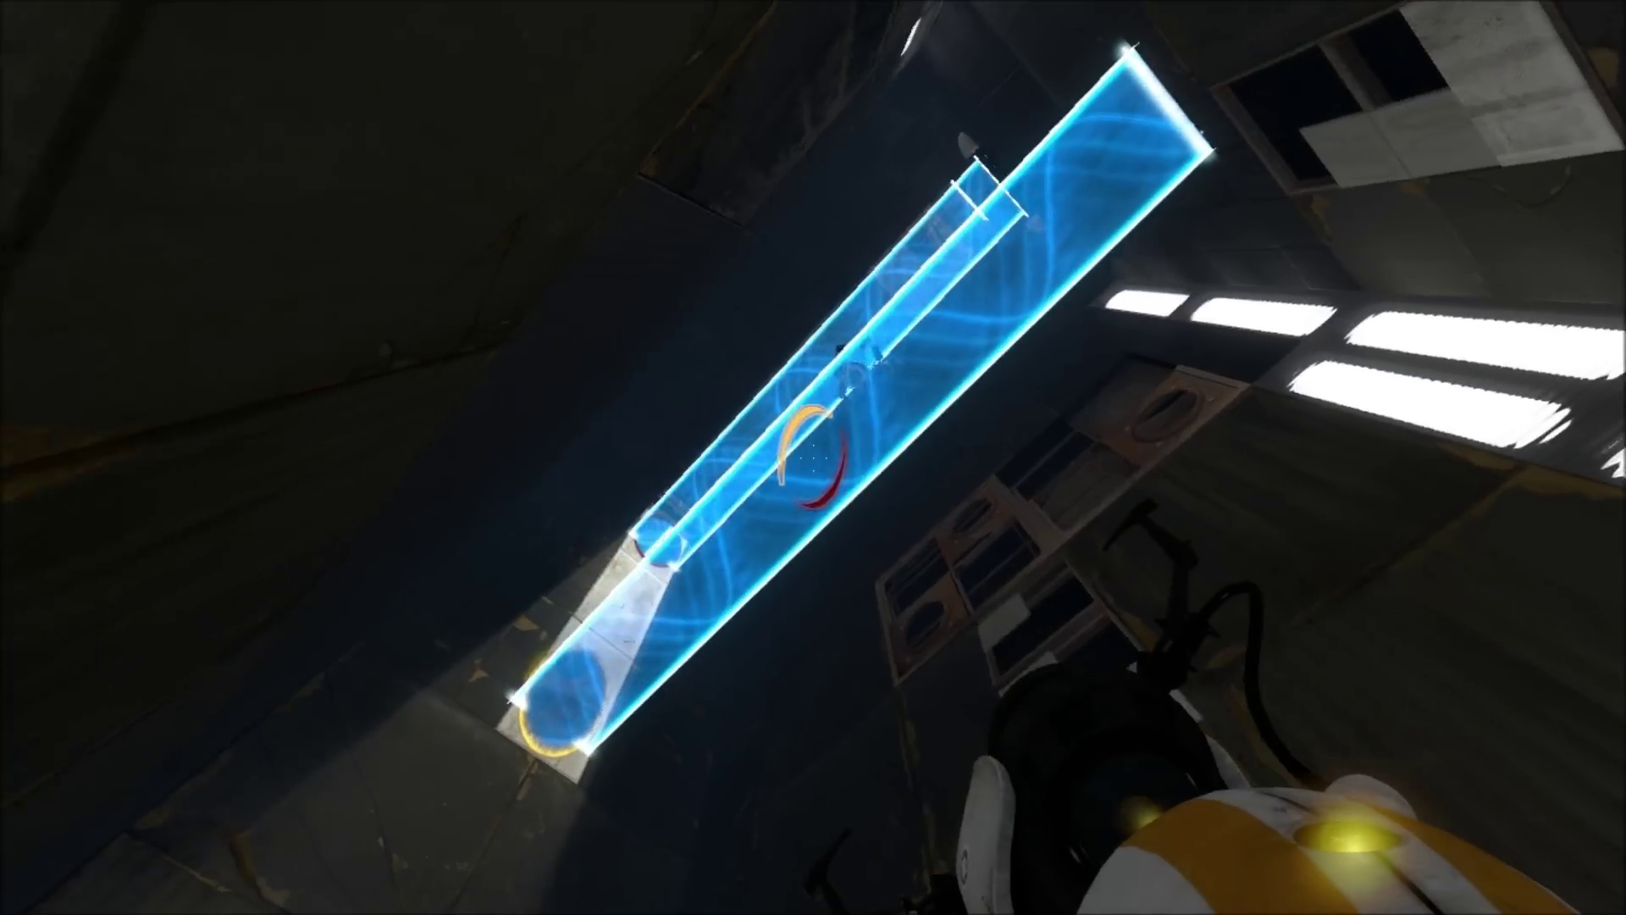
{"action": "mouse_move", "coordinate": [813, 457]}
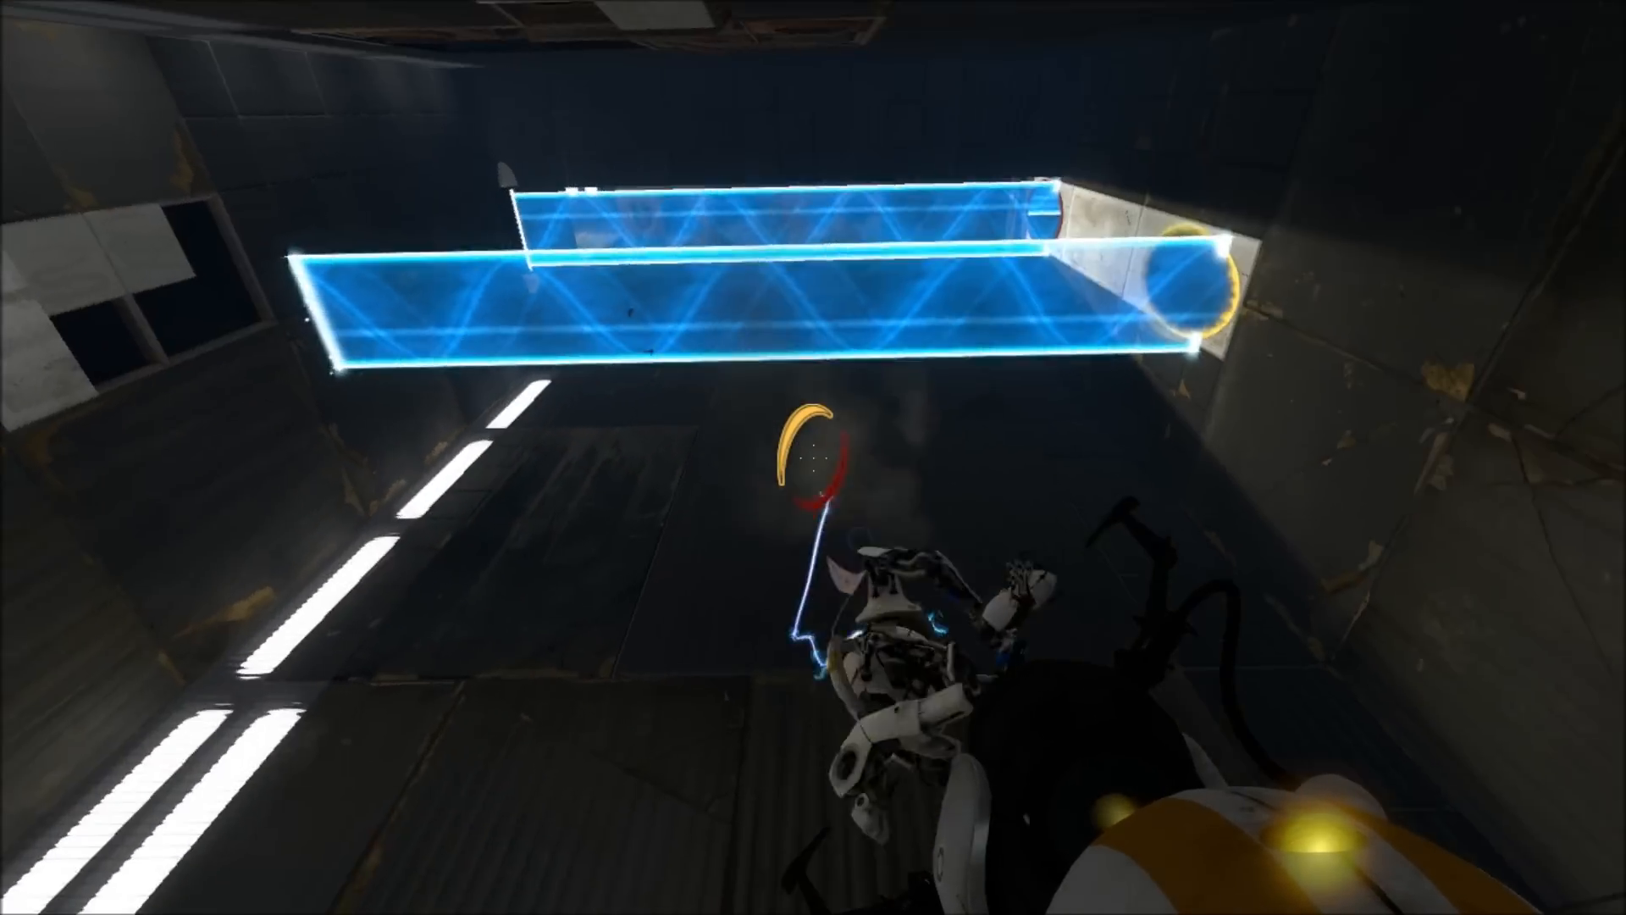
{"action": "mouse_move", "coordinate": [813, 458]}
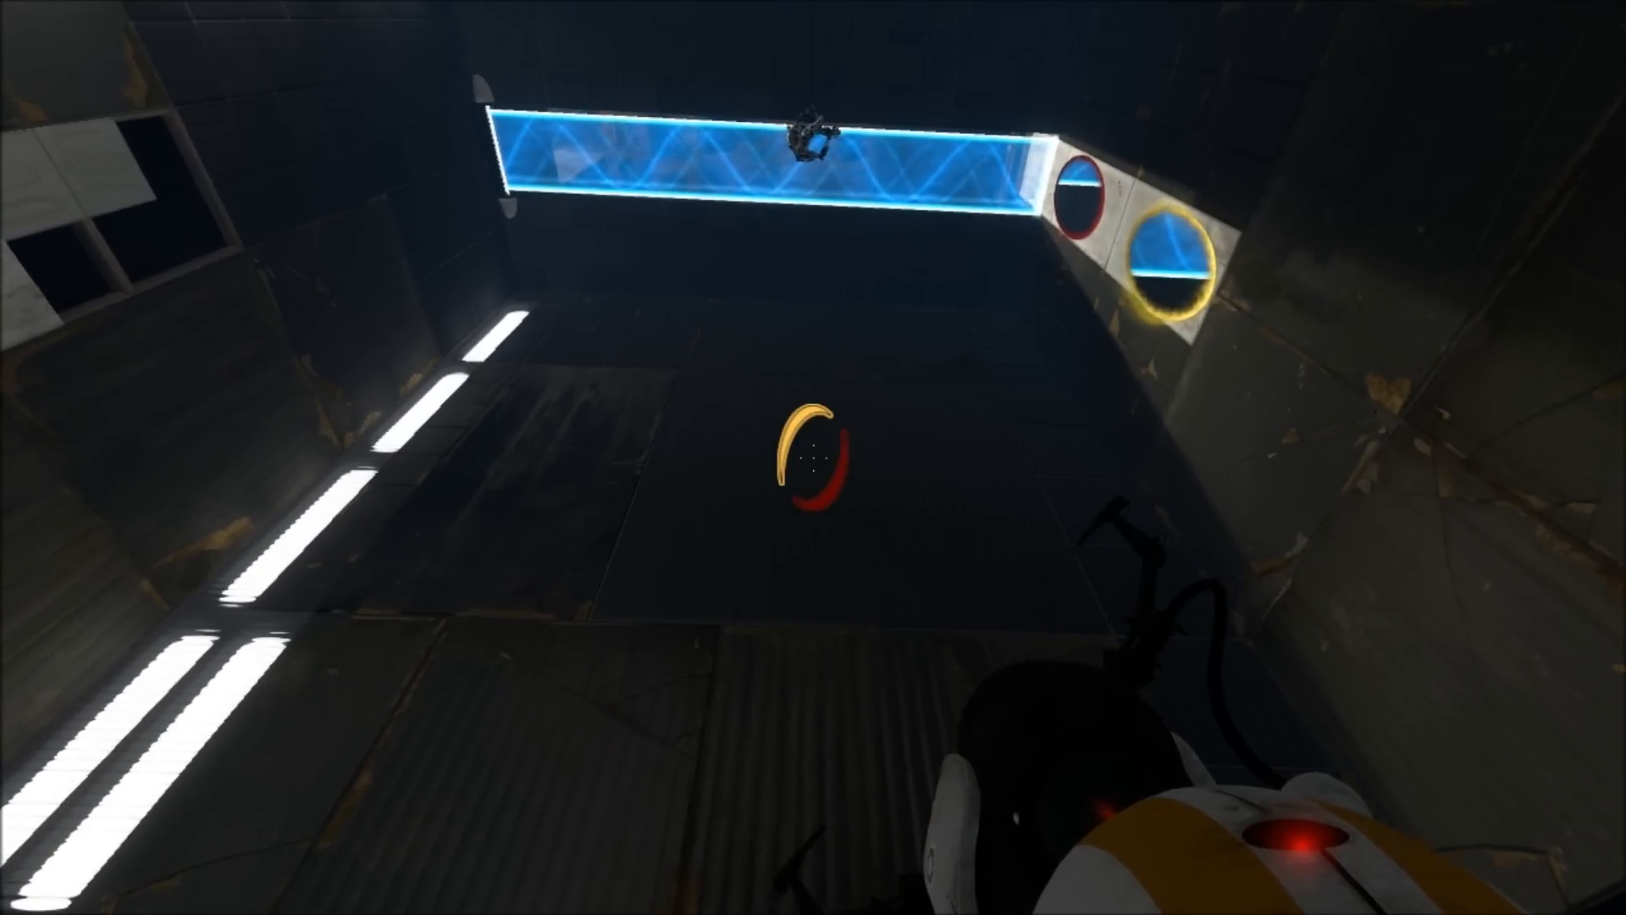
{"action": "mouse_move", "coordinate": [814, 457]}
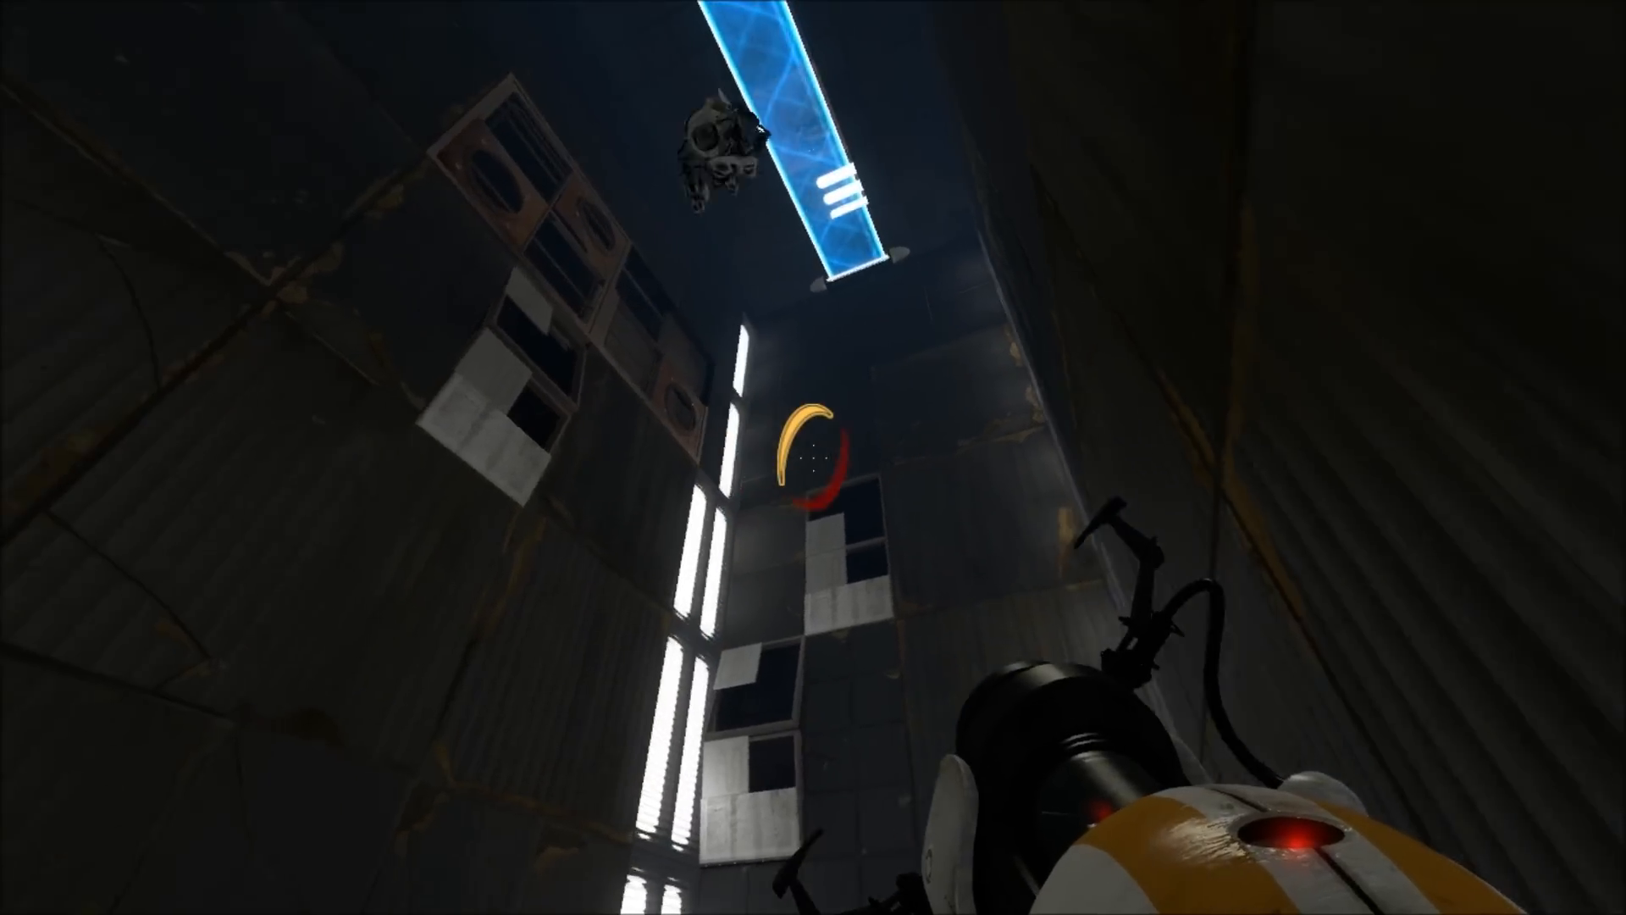
{"action": "mouse_move", "coordinate": [813, 457]}
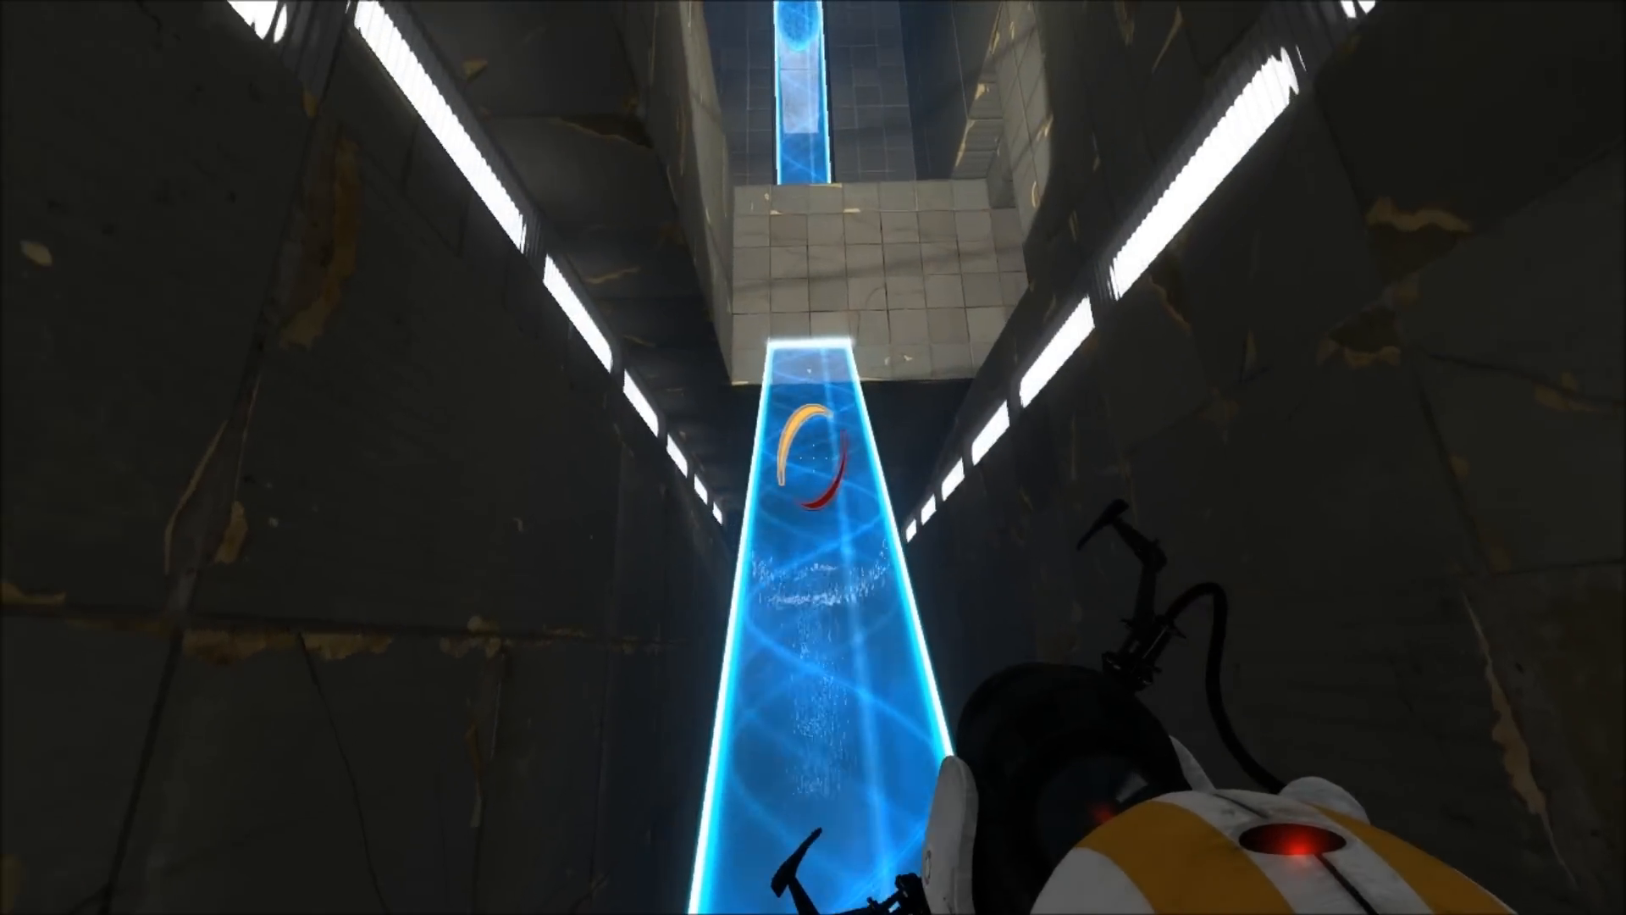
{"action": "mouse_move", "coordinate": [813, 458]}
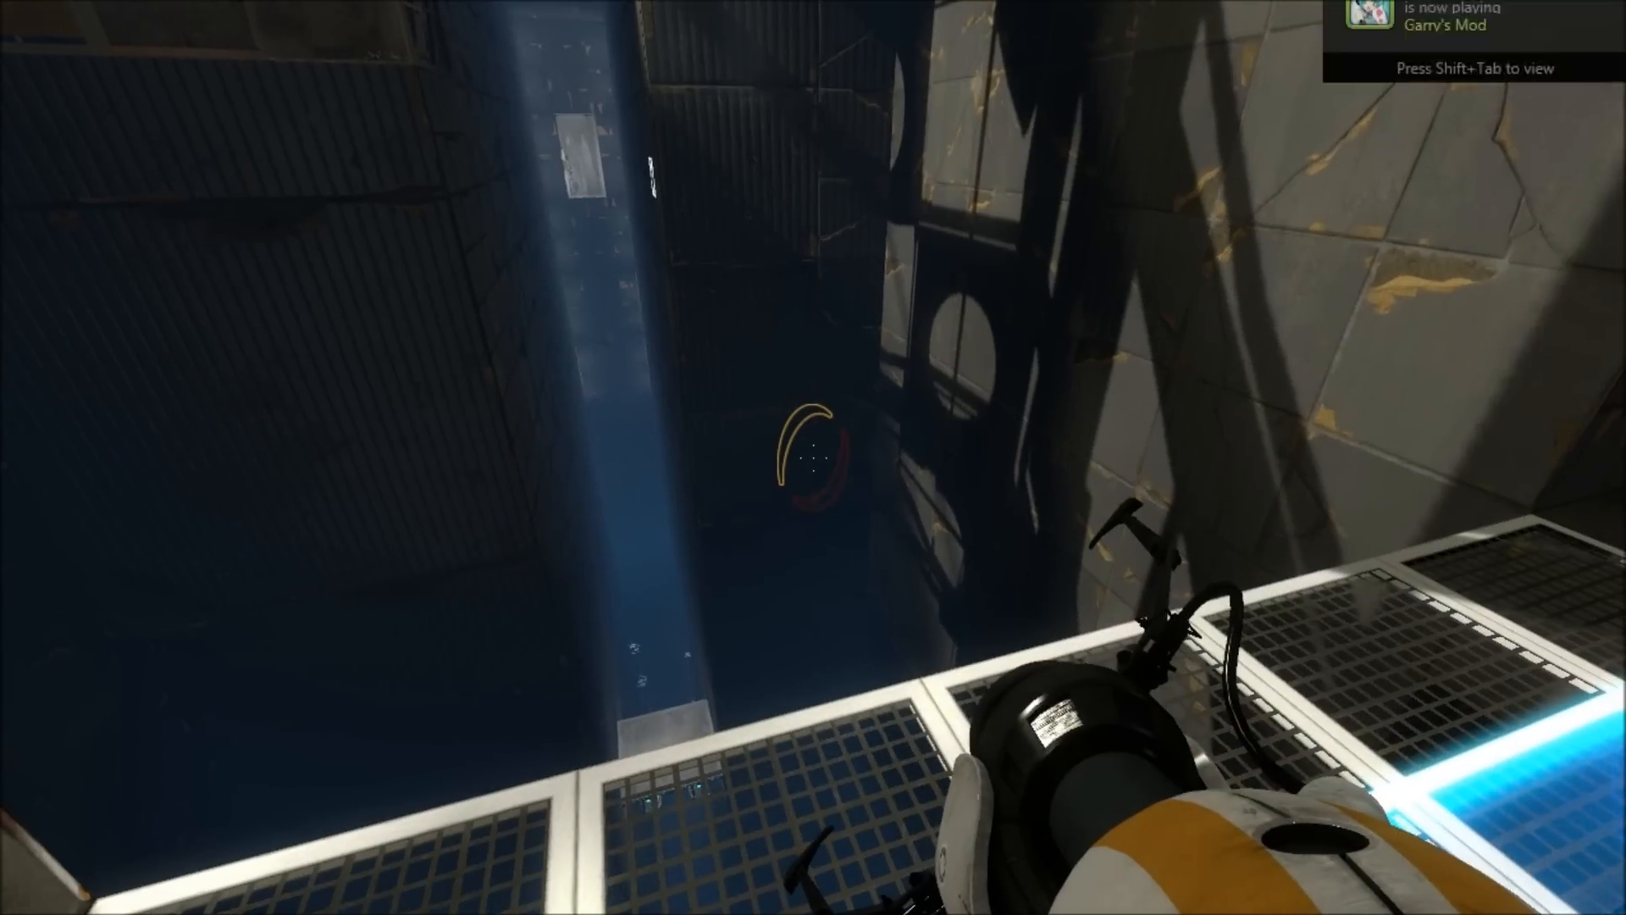
{"action": "mouse_move", "coordinate": [813, 458]}
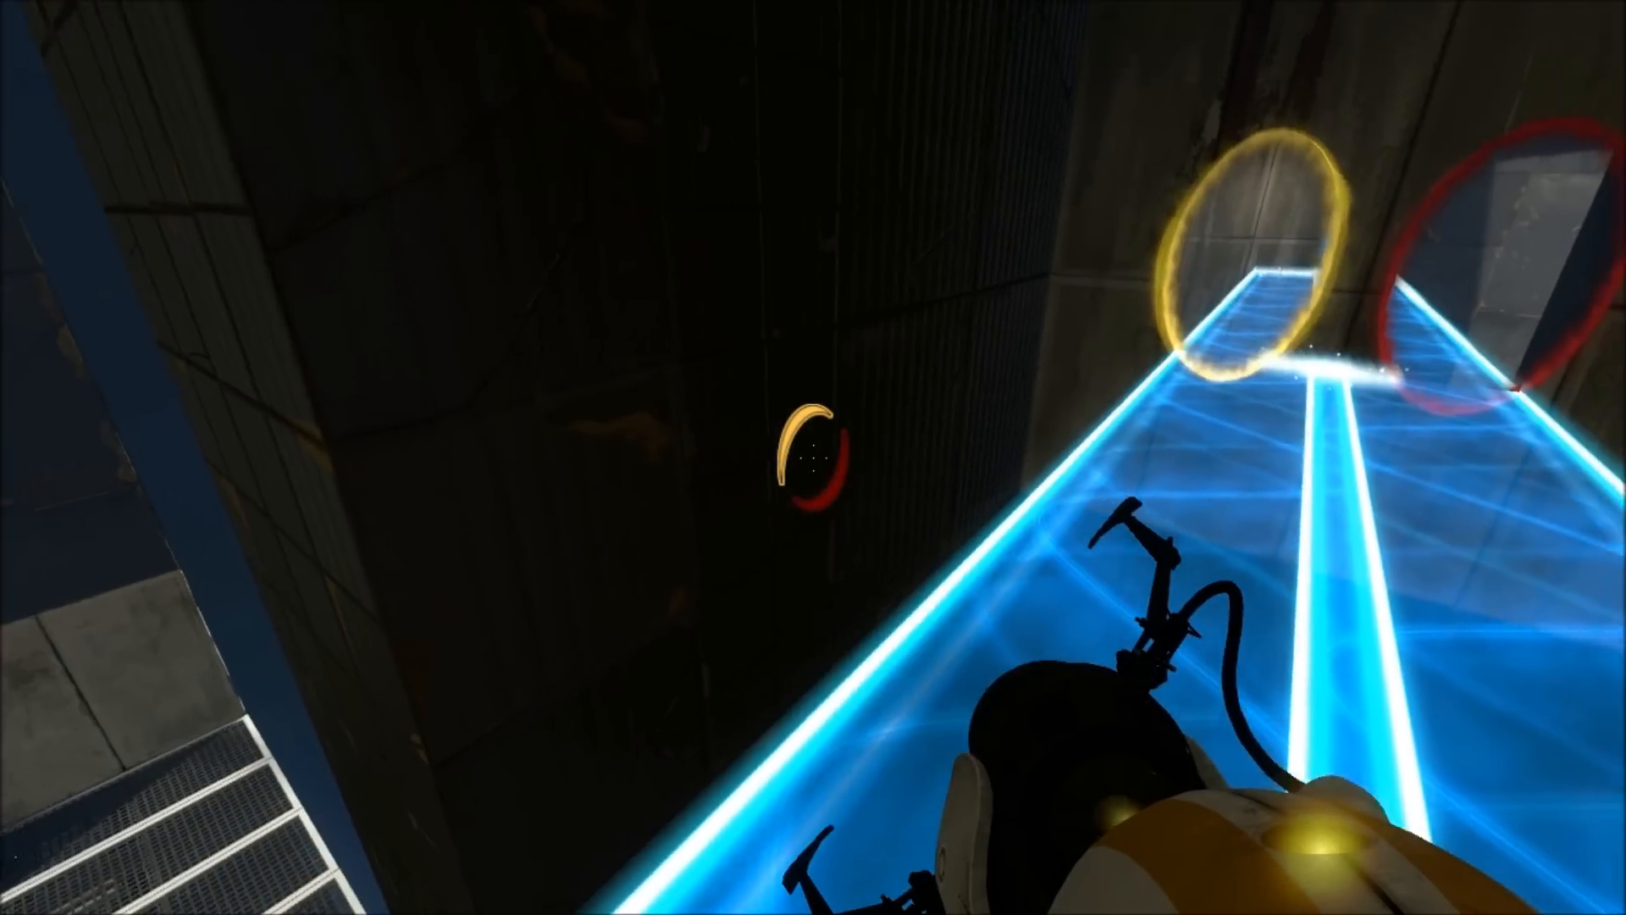
{"action": "mouse_move", "coordinate": [813, 458]}
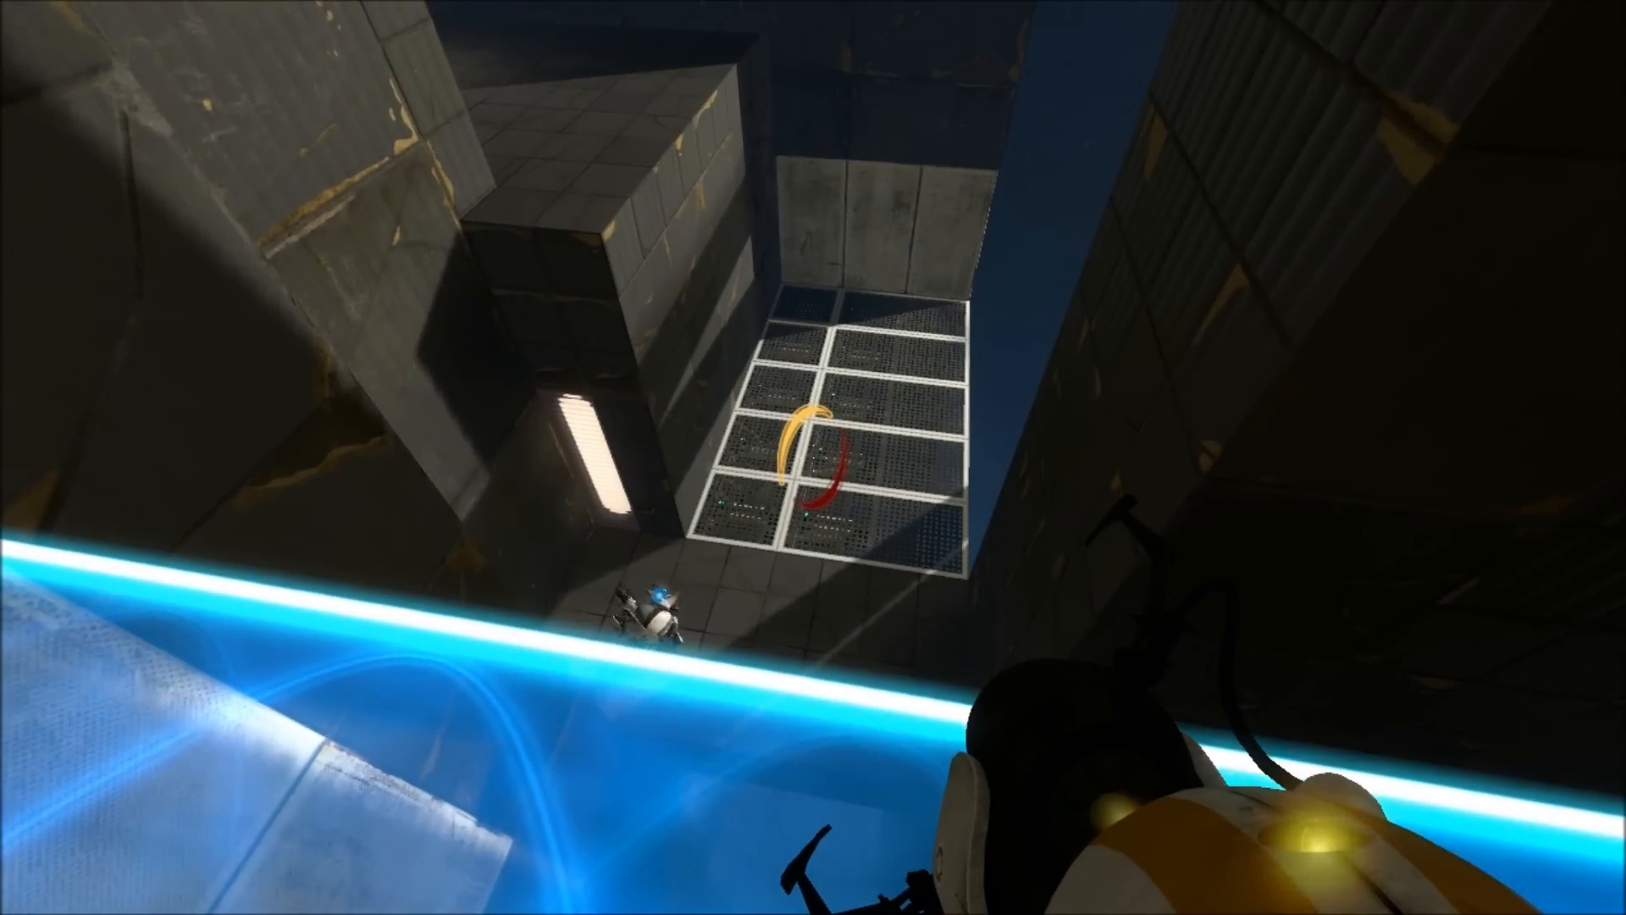